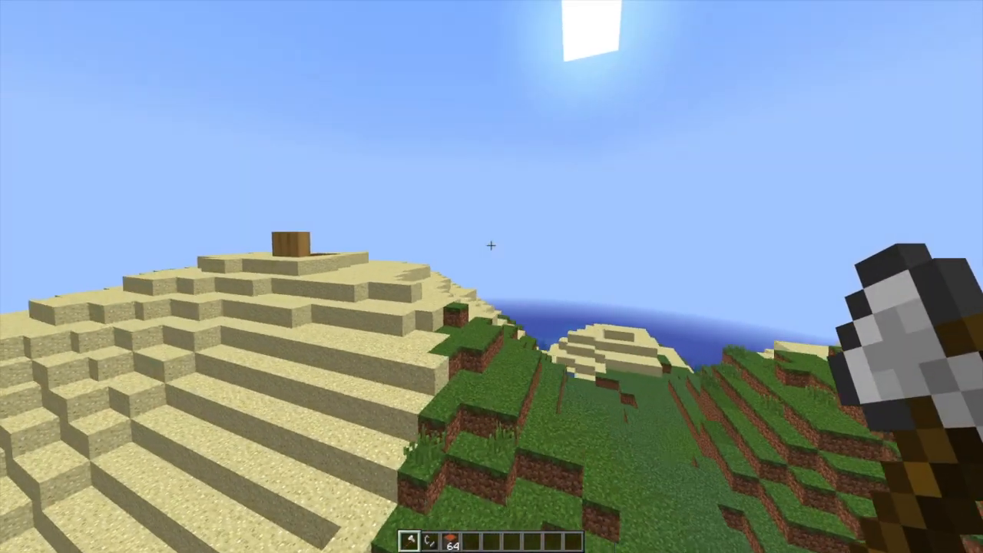
{"action": "mouse_move", "coordinate": [491, 246]}
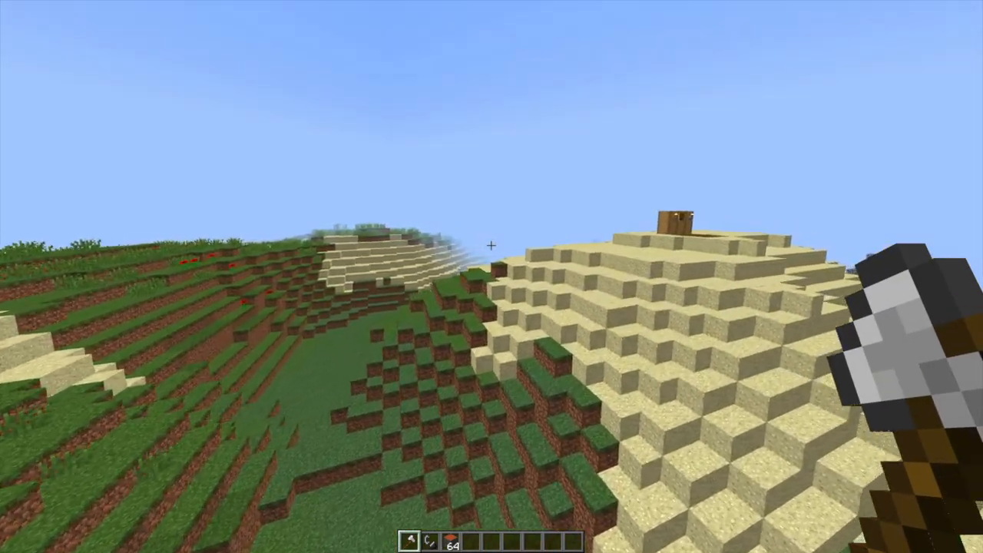
{"action": "mouse_move", "coordinate": [492, 277]}
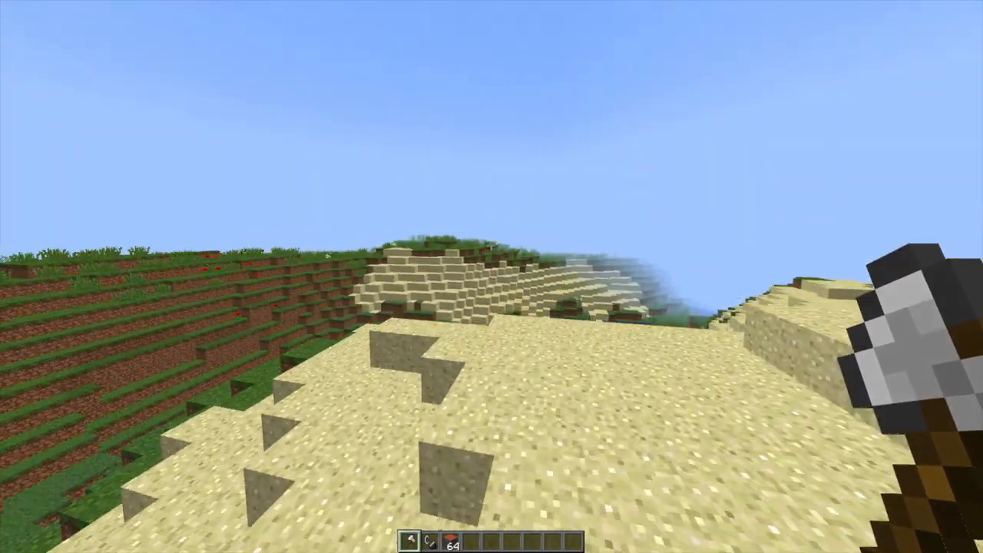
{"action": "mouse_move", "coordinate": [492, 277]}
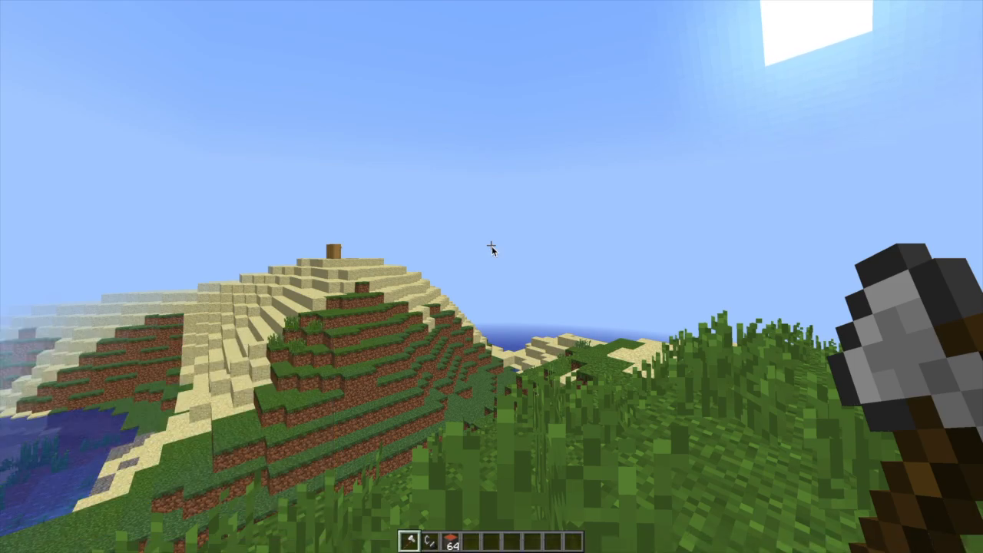
- Claim the emerald kit from the GreatKits menu so its items fill the hotbar
{"action": "key", "text": "e"}
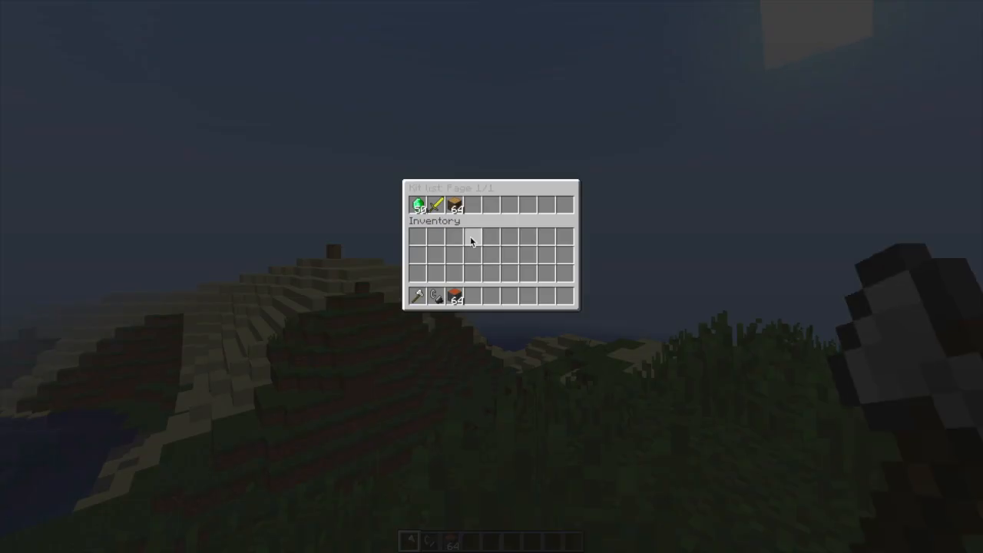
{"action": "mouse_move", "coordinate": [454, 415]}
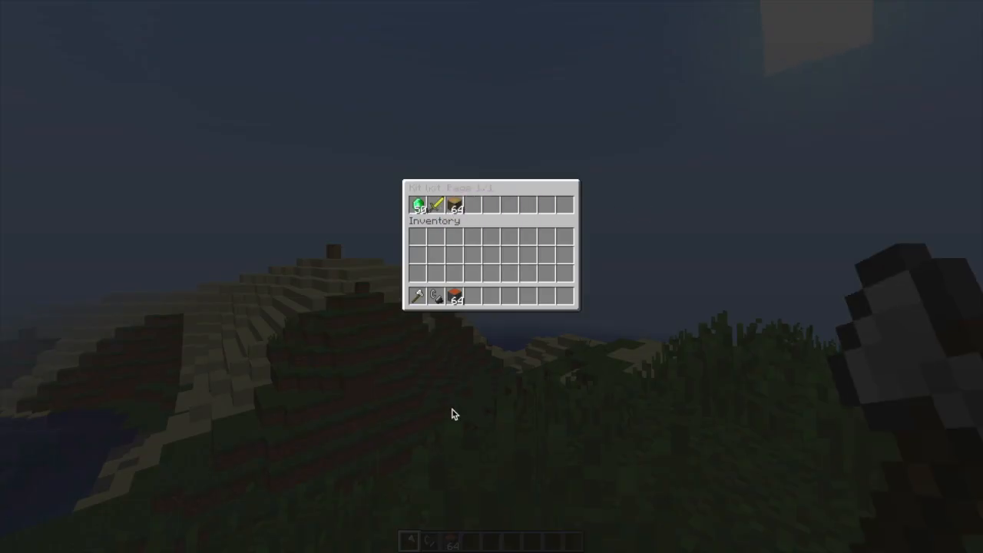
{"action": "mouse_move", "coordinate": [437, 206]}
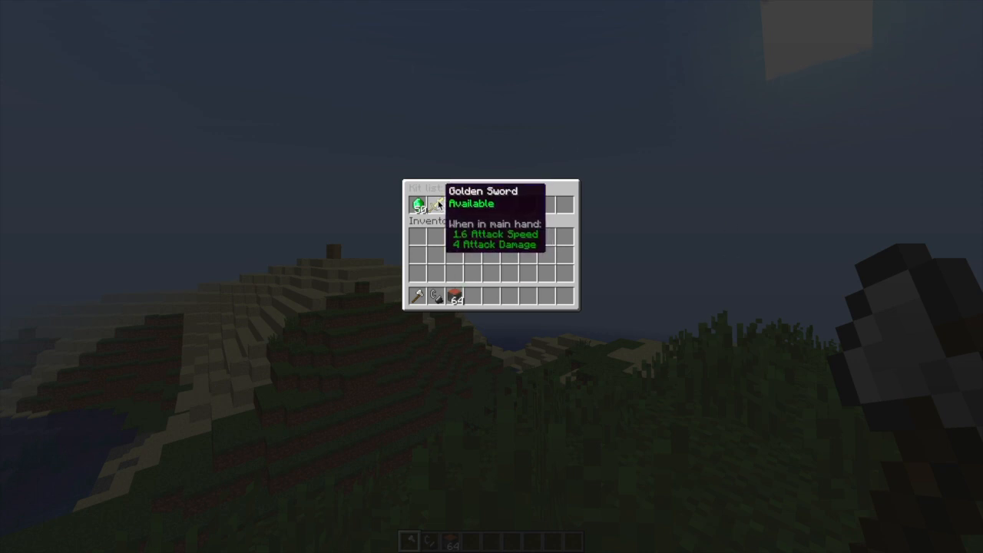
{"action": "mouse_move", "coordinate": [434, 208]}
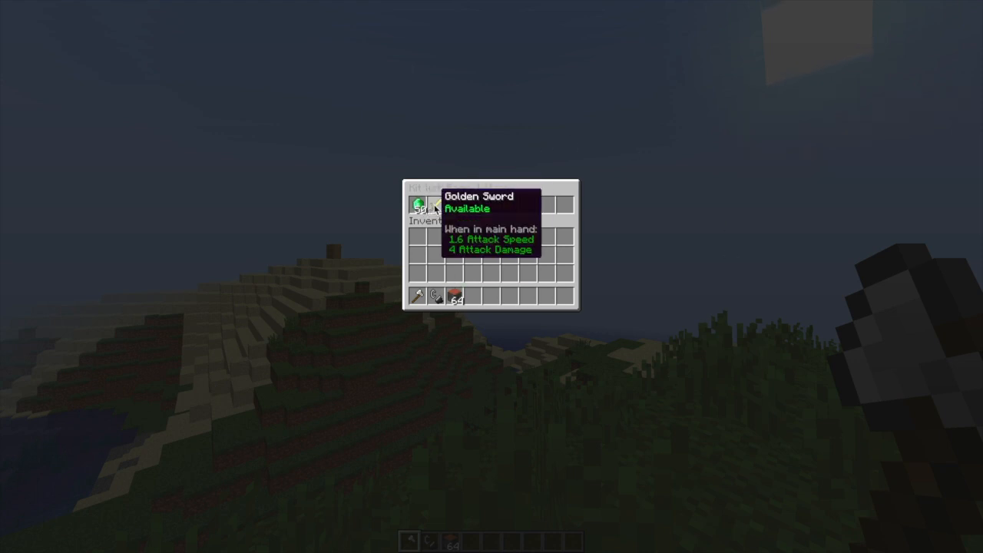
{"action": "mouse_move", "coordinate": [485, 248]}
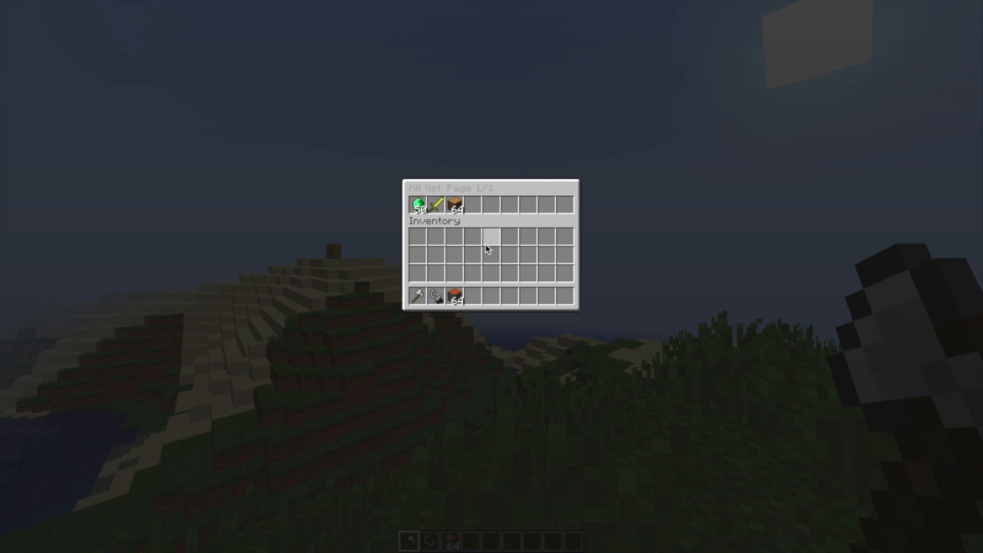
{"action": "mouse_move", "coordinate": [418, 204]}
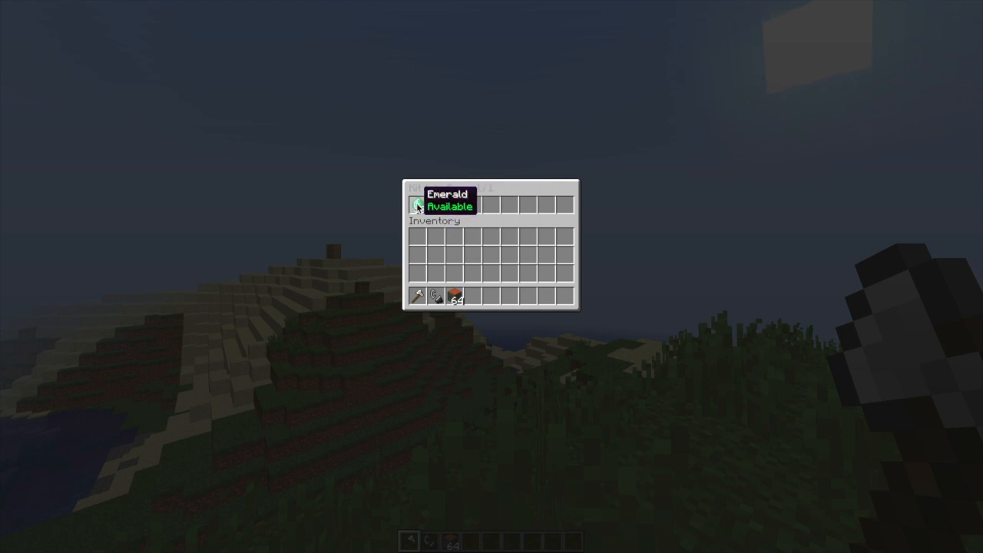
{"action": "left_click", "coordinate": [418, 206]}
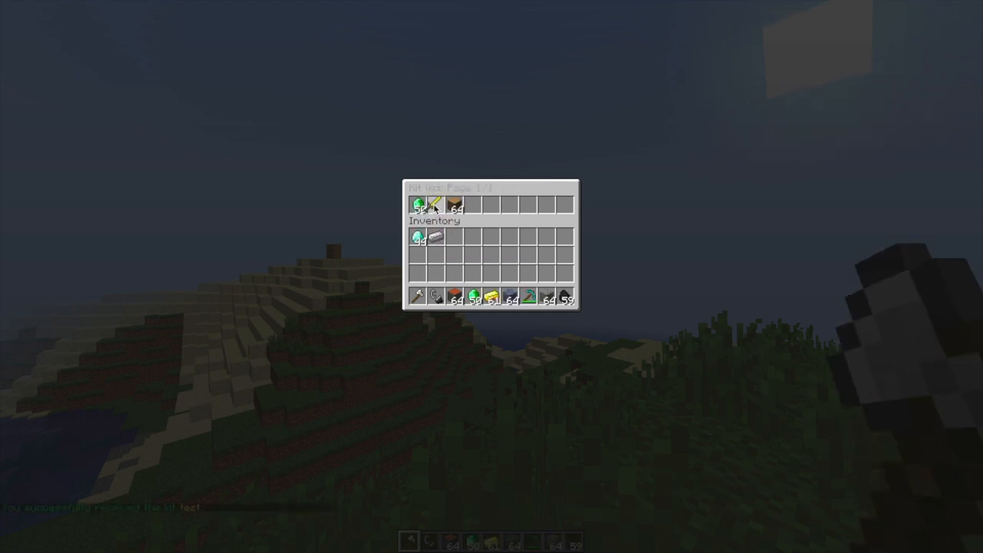
{"action": "key", "text": "Escape"}
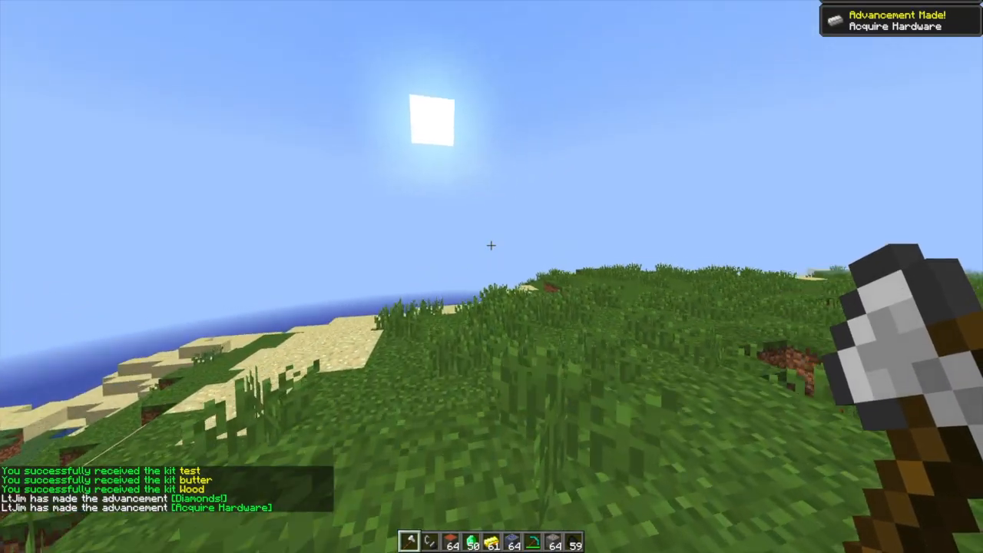
- Clear the claimed kit items from the player's survival inventory
{"action": "key", "text": "e"}
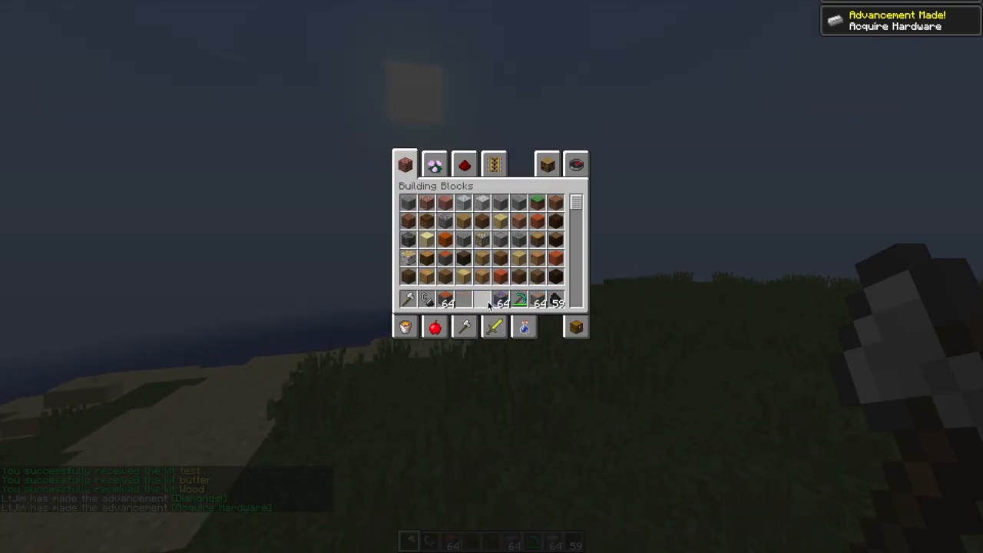
{"action": "left_click", "coordinate": [576, 164]}
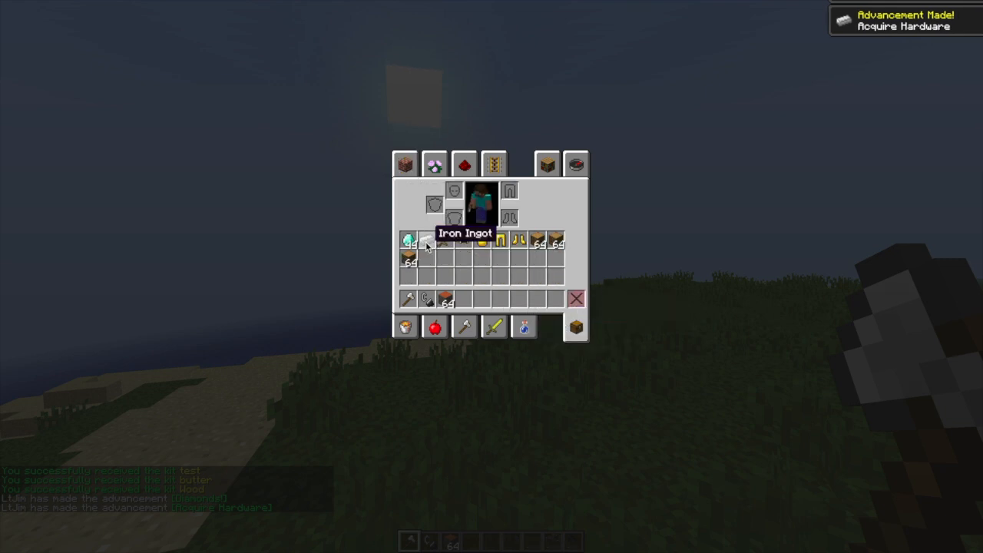
{"action": "key", "text": "Escape"}
{"action": "type", "text": "/"}
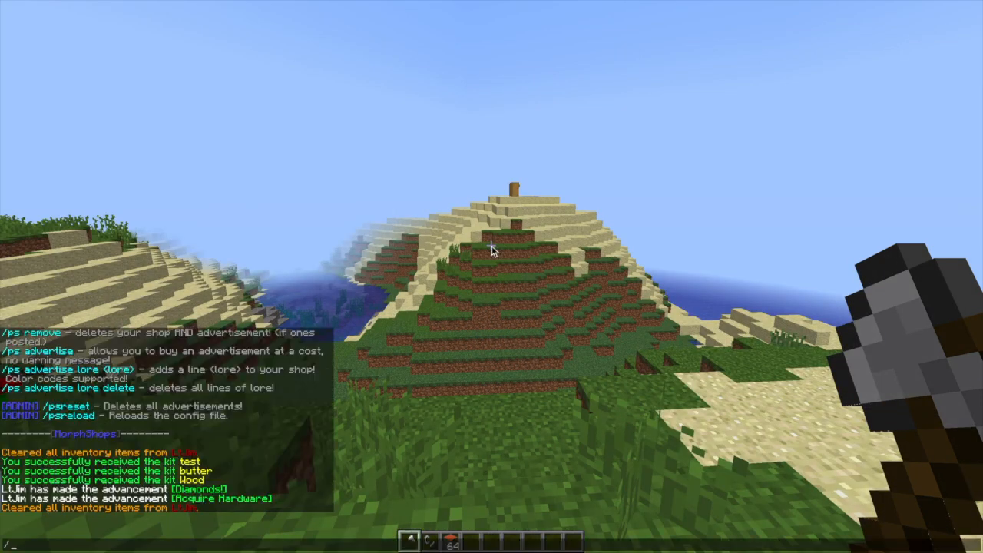
- List the /gk admin commands and create a new kit named woodman
{"action": "type", "text": "gk"}
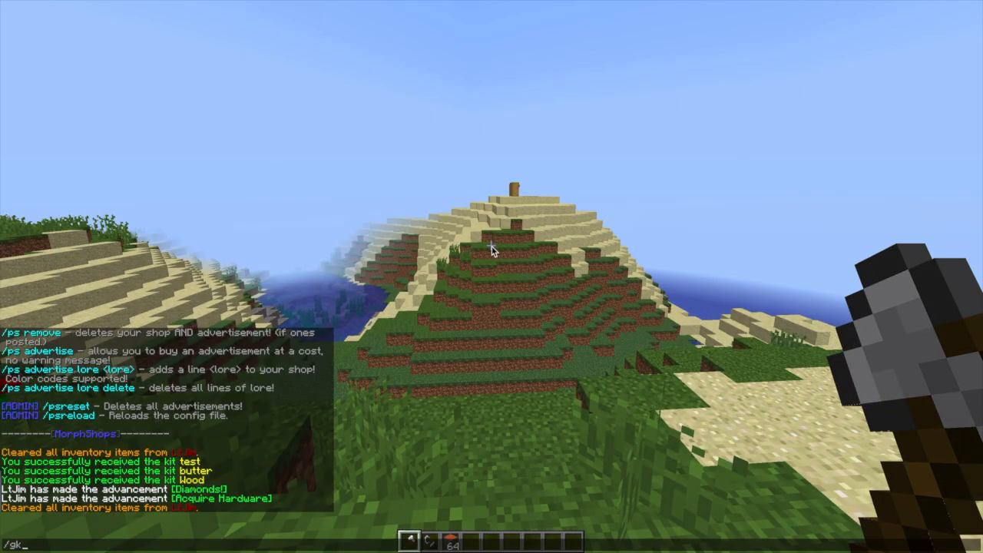
{"action": "key", "text": "Return"}
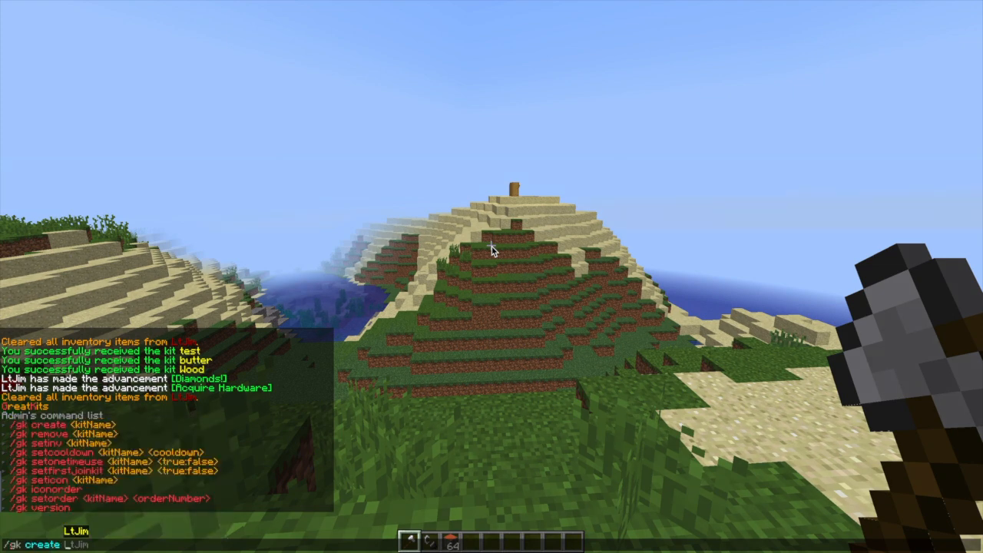
{"action": "type", "text": "woo"}
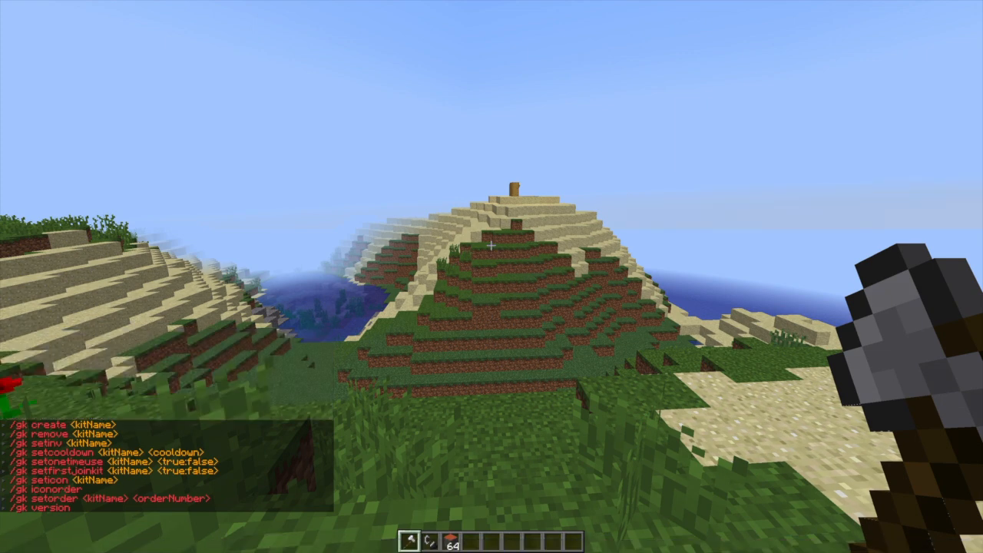
{"action": "key", "text": "Return"}
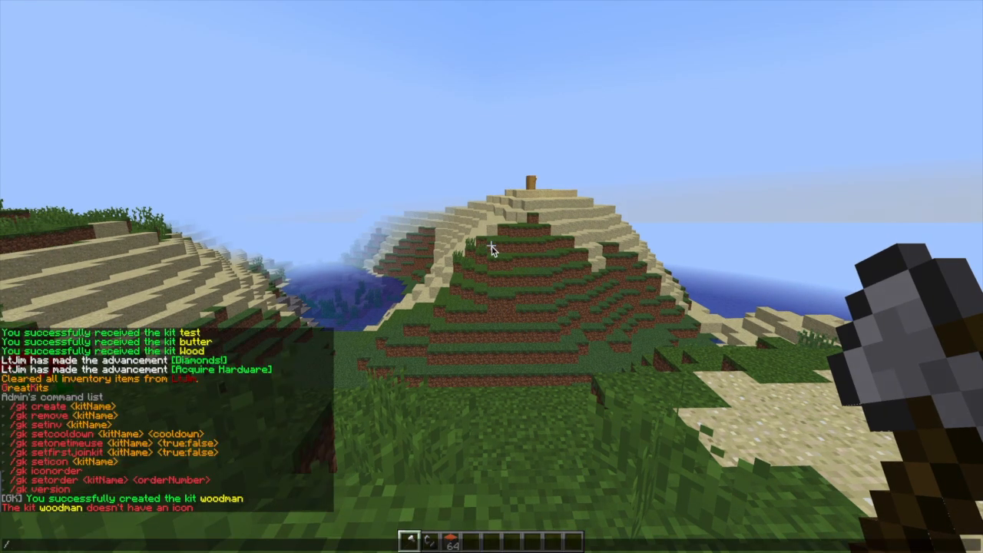
- Set the woodman kit's icon with /gk seticon woodman
{"action": "type", "text": "/gk"}
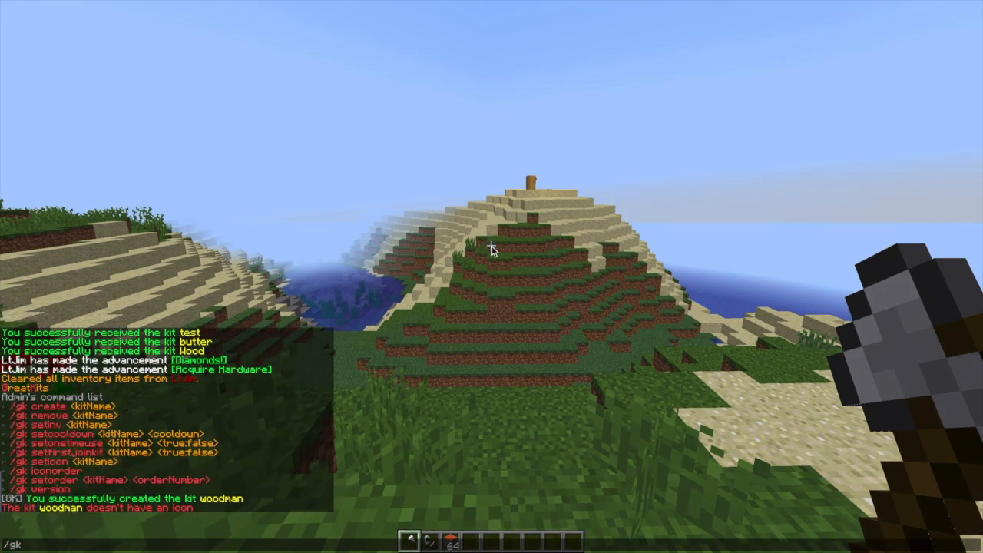
{"action": "type", "text": "seticon"}
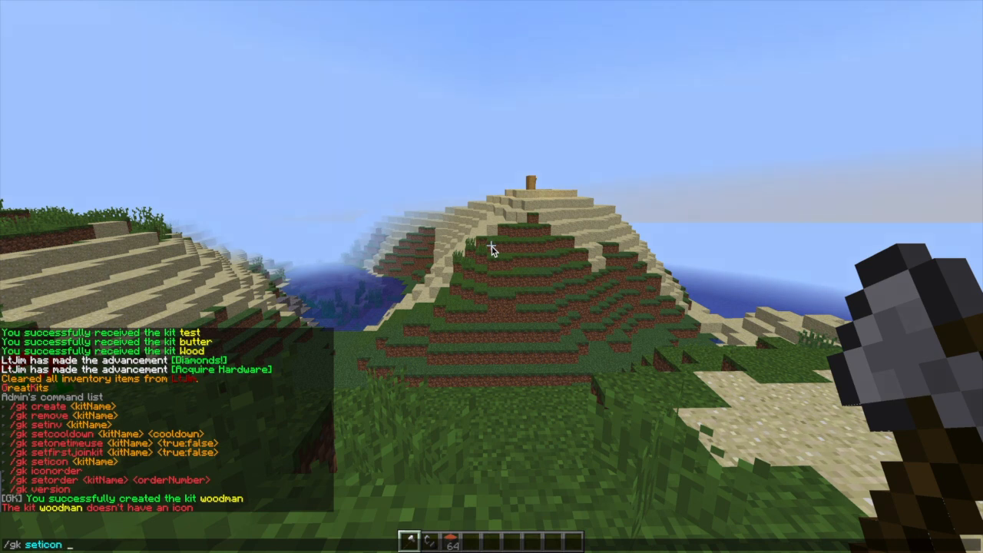
{"action": "key", "text": "enter"}
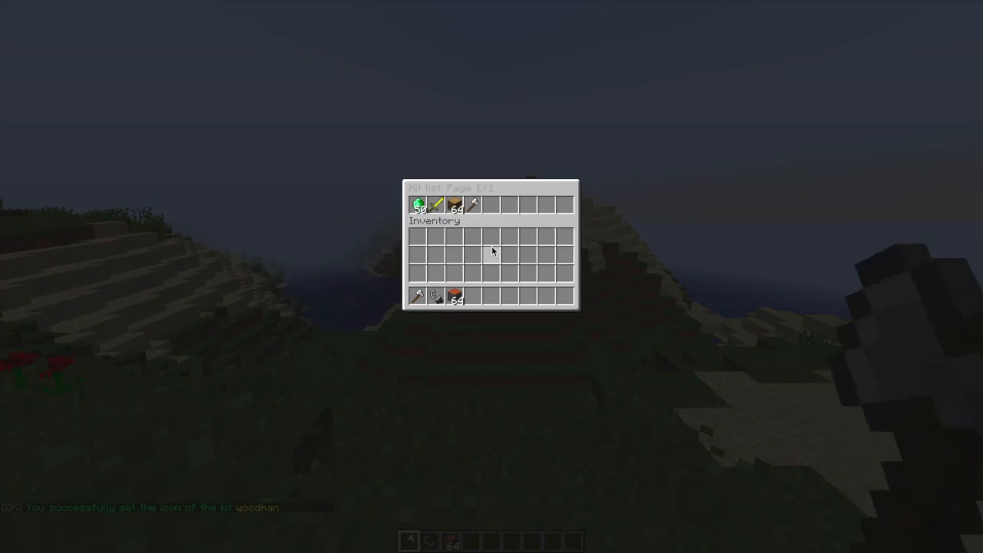
{"action": "mouse_move", "coordinate": [474, 206]}
{"action": "type", "text": "/gk"}
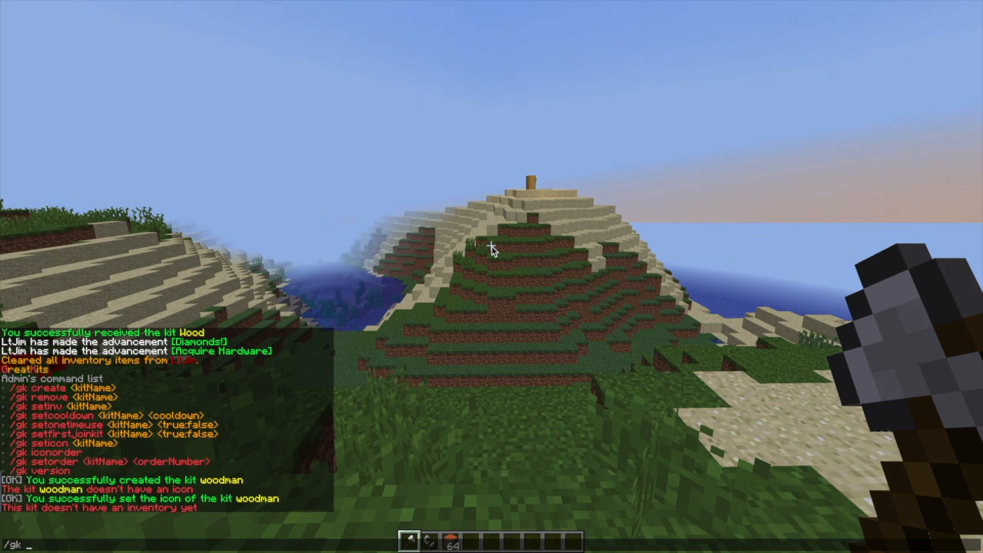
- Save the current inventory as woodman's contents with /gk setinv, then claim the woodman kit
{"action": "type", "text": "setinv wood"}
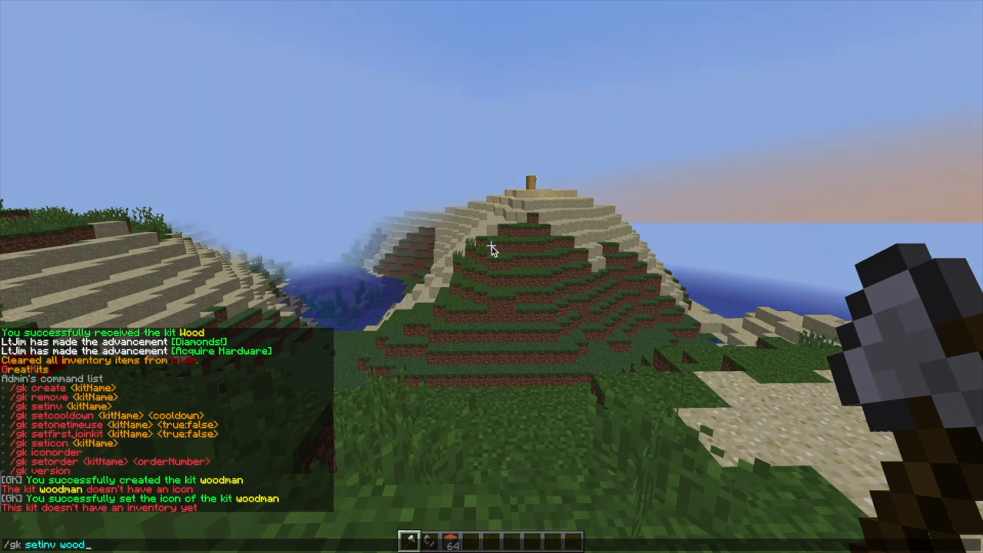
{"action": "key", "text": "Return"}
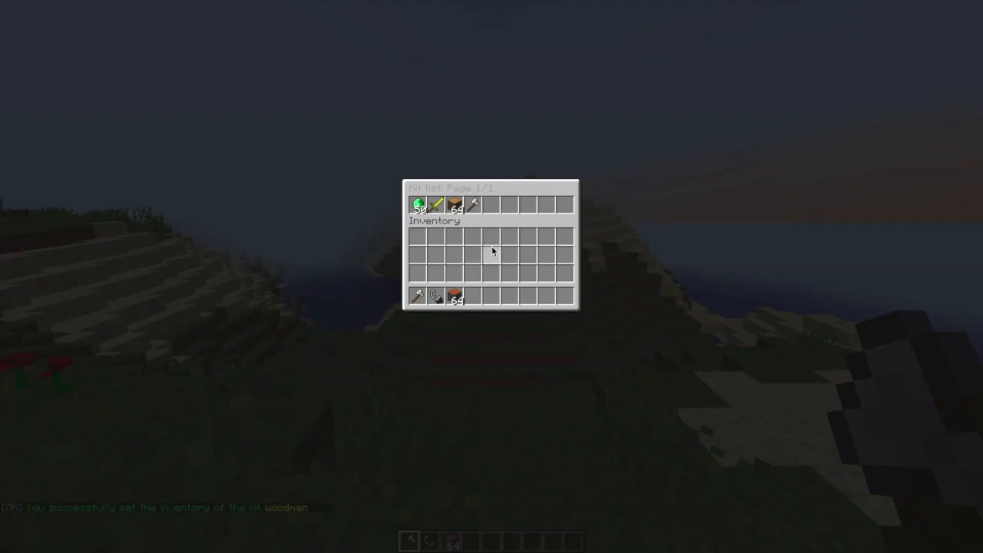
{"action": "left_click", "coordinate": [473, 205]}
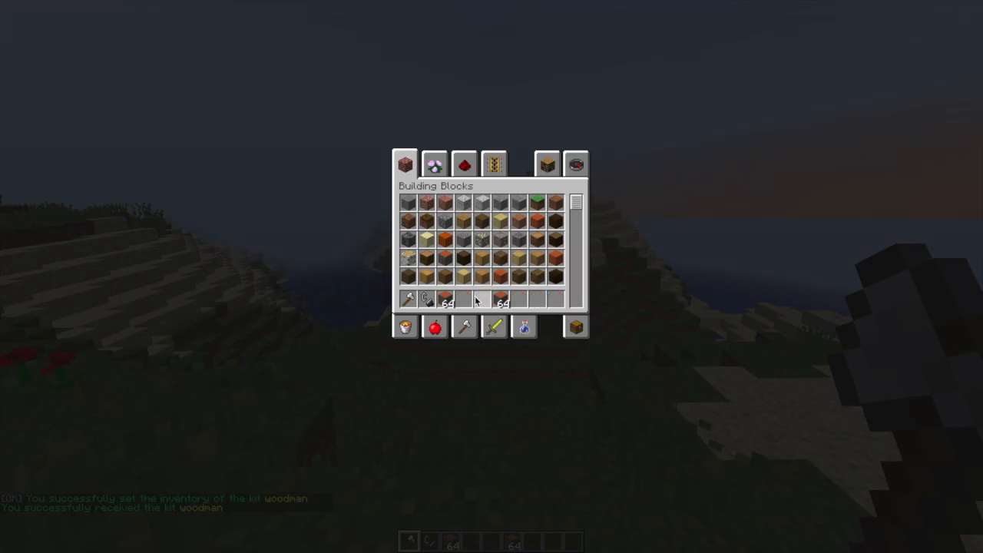
{"action": "key", "text": "Escape"}
{"action": "type", "text": "/"}
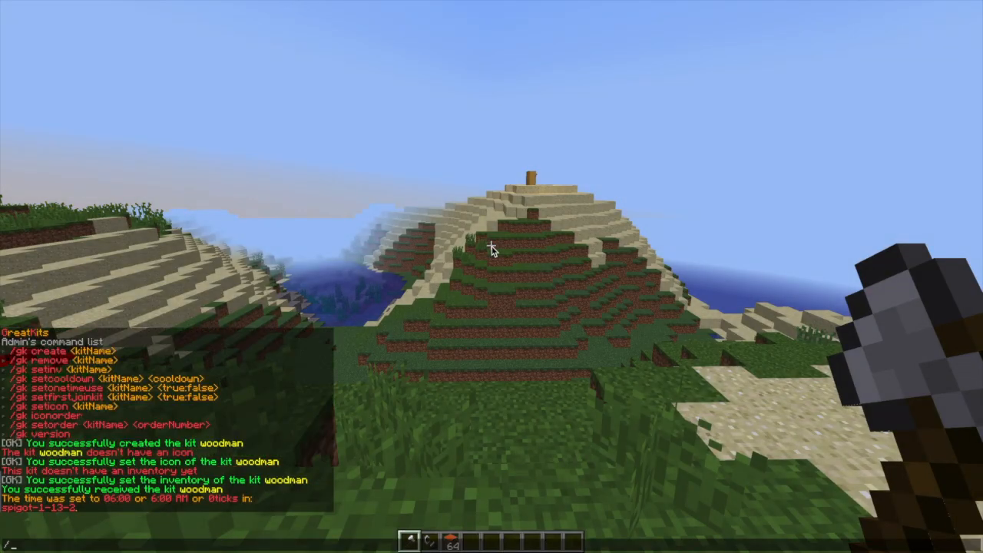
- Give the woodman kit a 600 cooldown with /gk setcooldown woodman 600
{"action": "type", "text": "gk"}
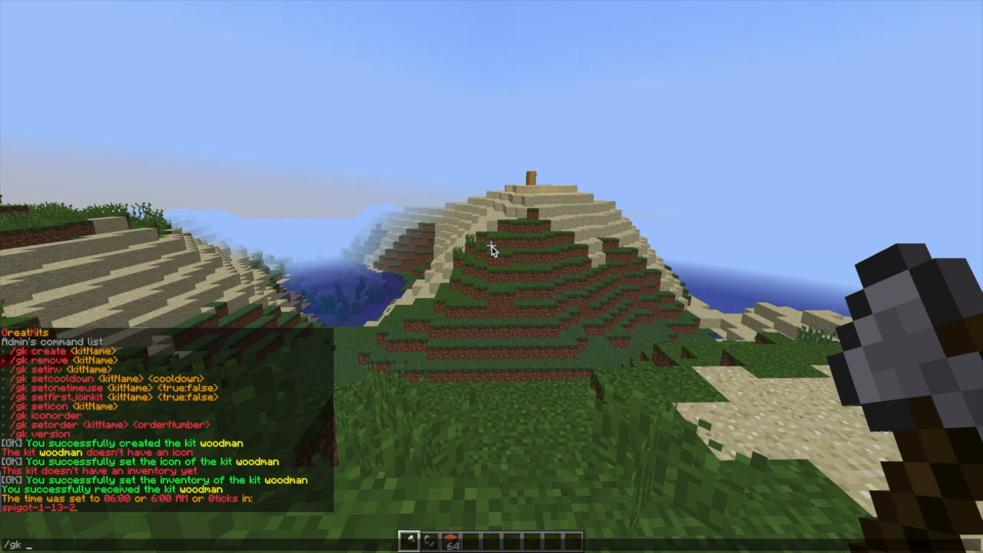
{"action": "type", "text": "setcoold"}
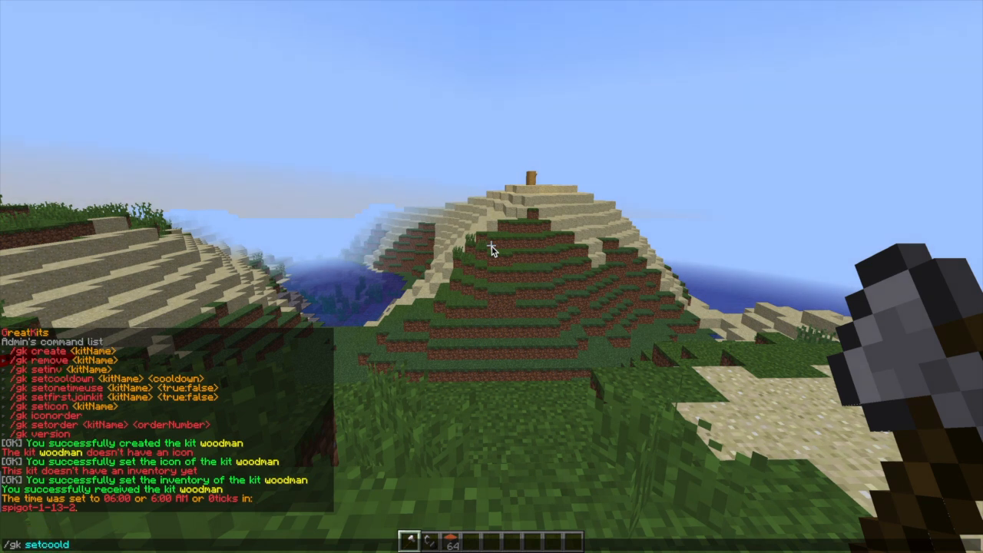
{"action": "type", "text": "own woodman"}
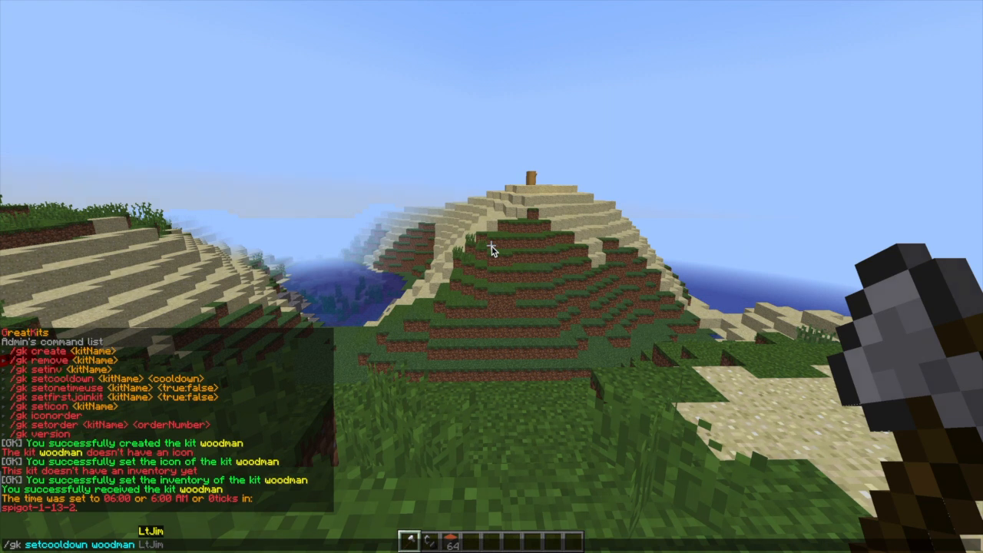
{"action": "key", "text": "Return"}
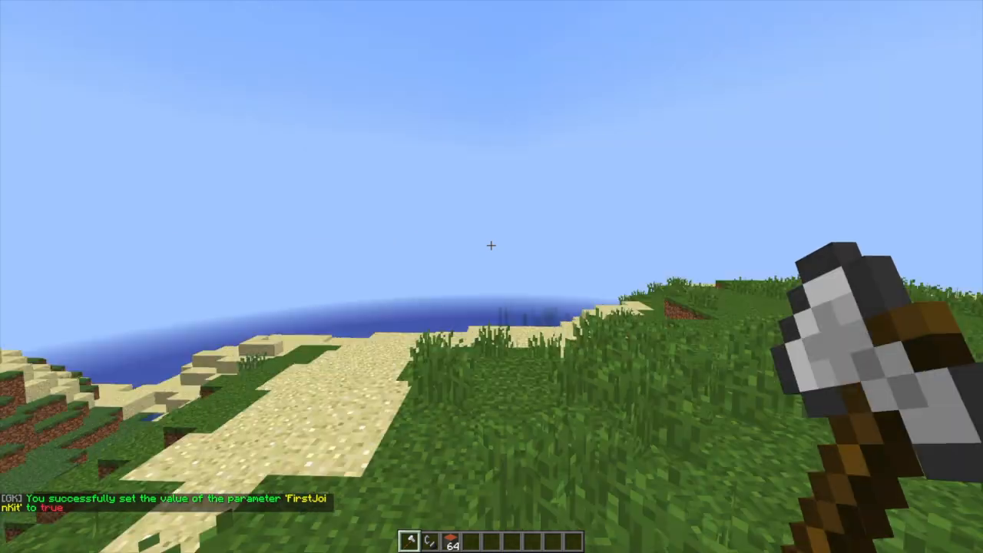
{"action": "key", "text": "e"}
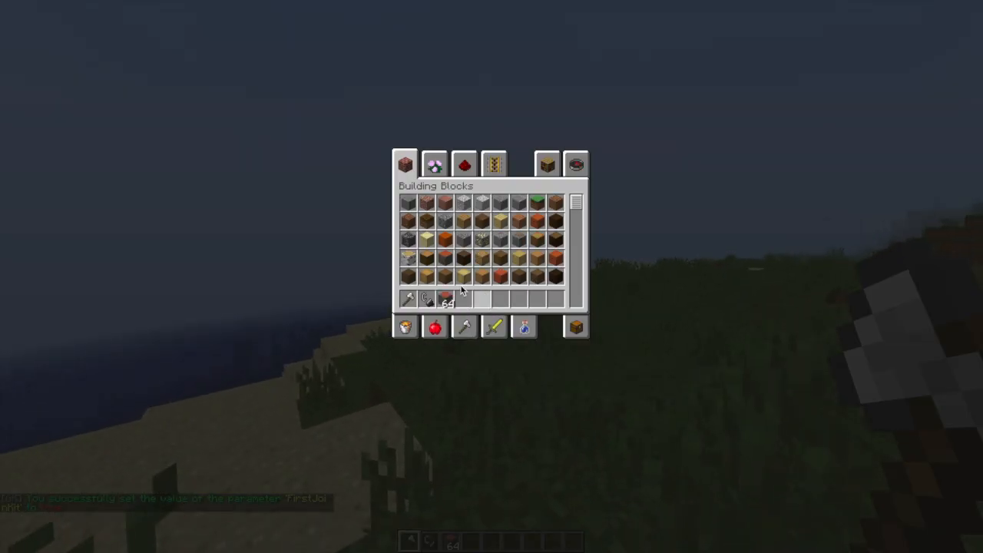
{"action": "key", "text": "Escape"}
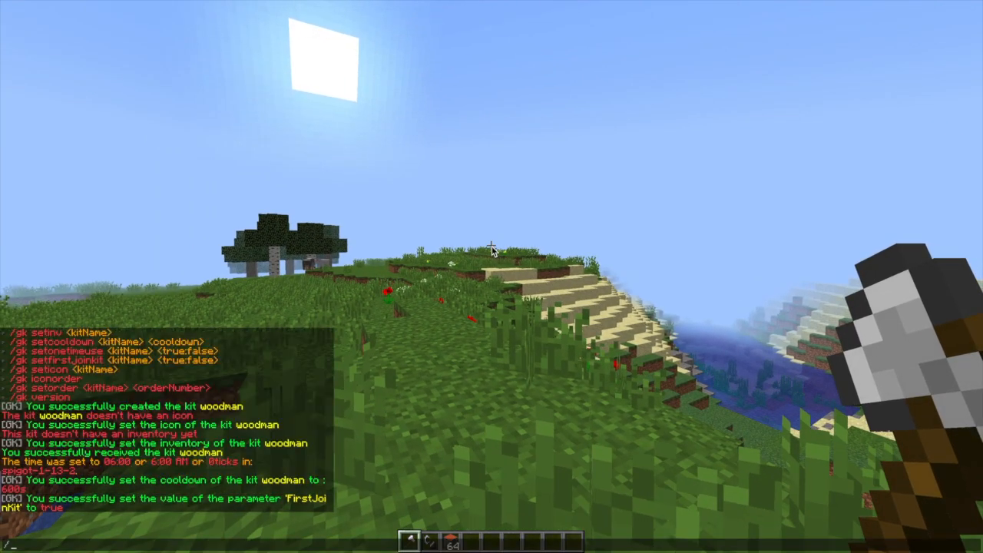
- Set the woodman kit's OneTimeUse parameter with /gk setonetimeuse woodman
{"action": "type", "text": "/gk setonetimeuse w"}
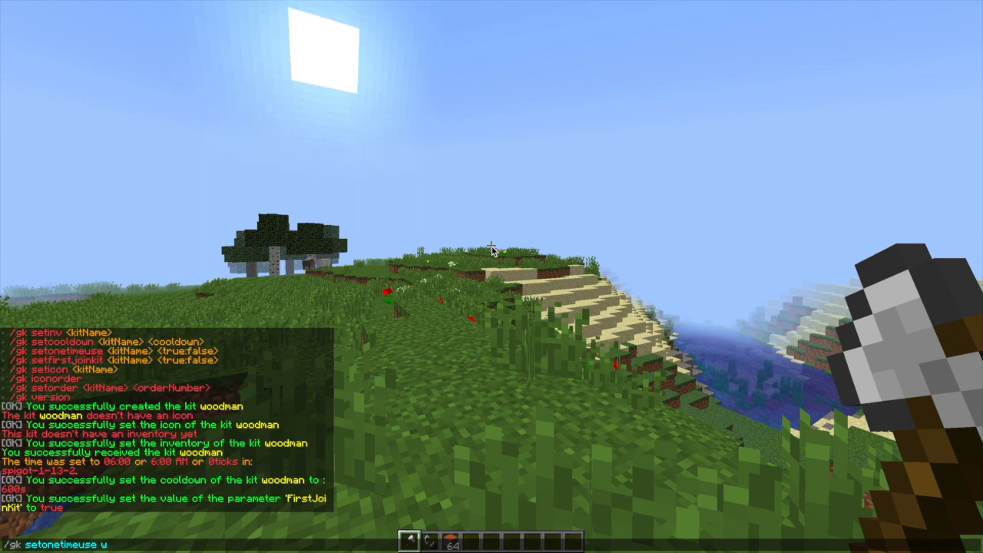
{"action": "type", "text": "oodman tru"}
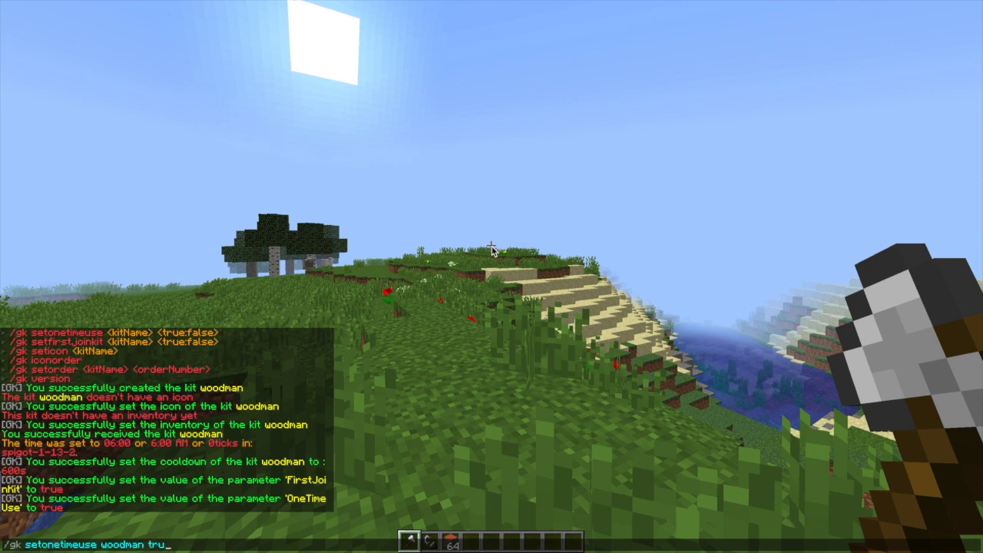
{"action": "key", "text": "Return"}
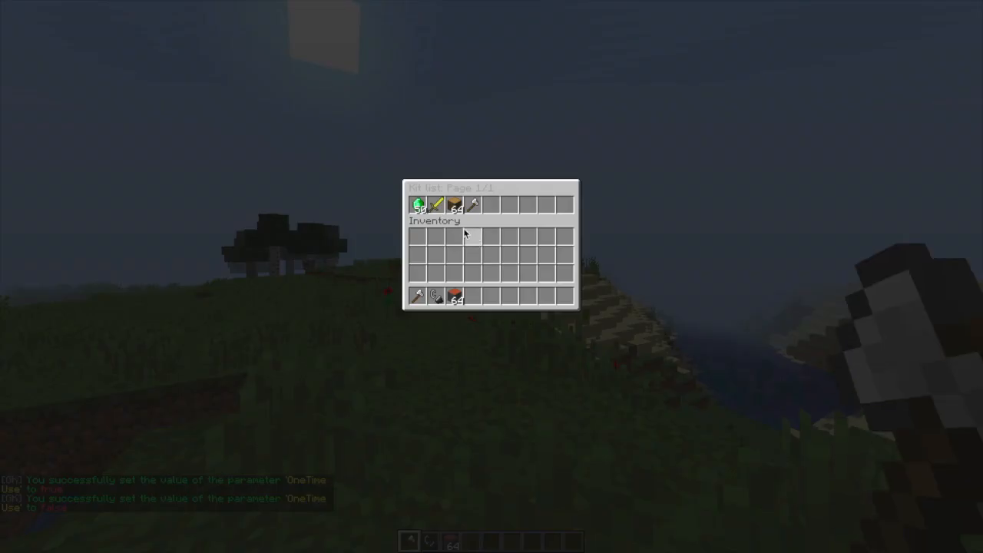
{"action": "key", "text": "Escape"}
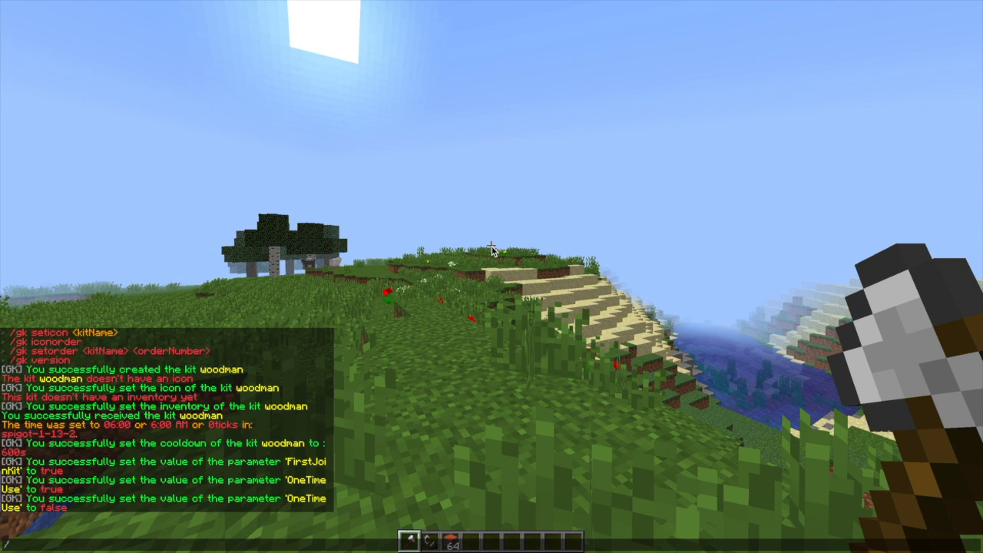
- Set the woodman kit's order to 25 with /gk setorder
{"action": "type", "text": "/gk setorder"}
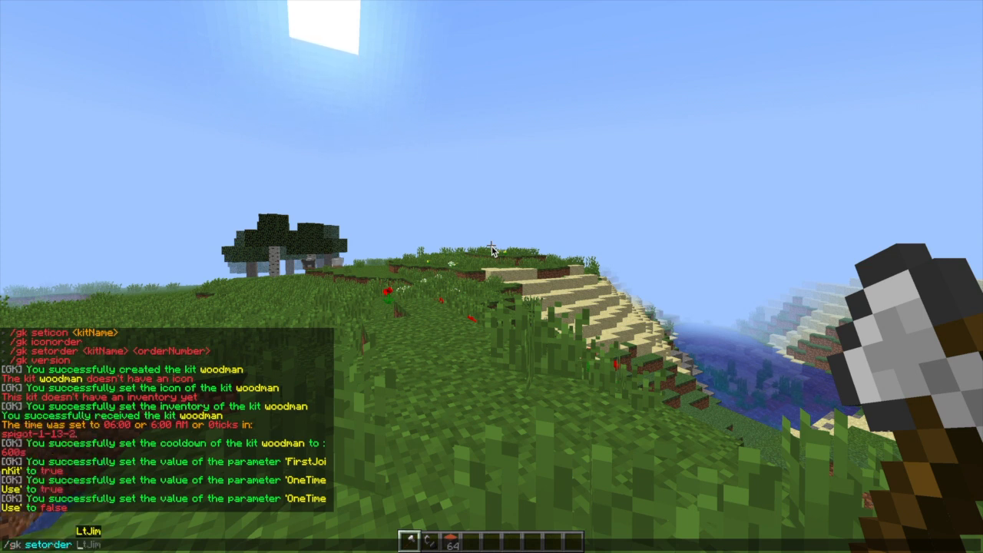
{"action": "type", "text": "woodman"}
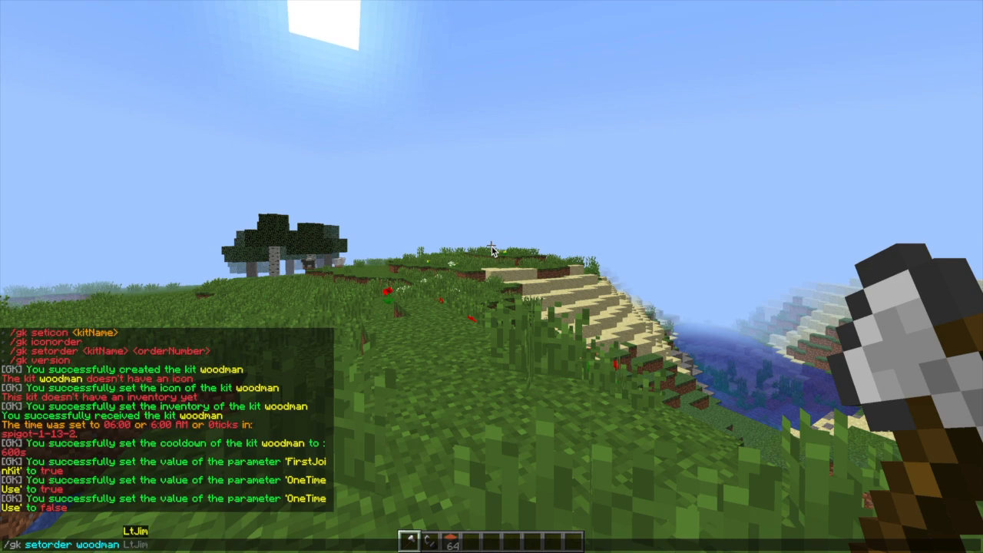
{"action": "key", "text": "Return"}
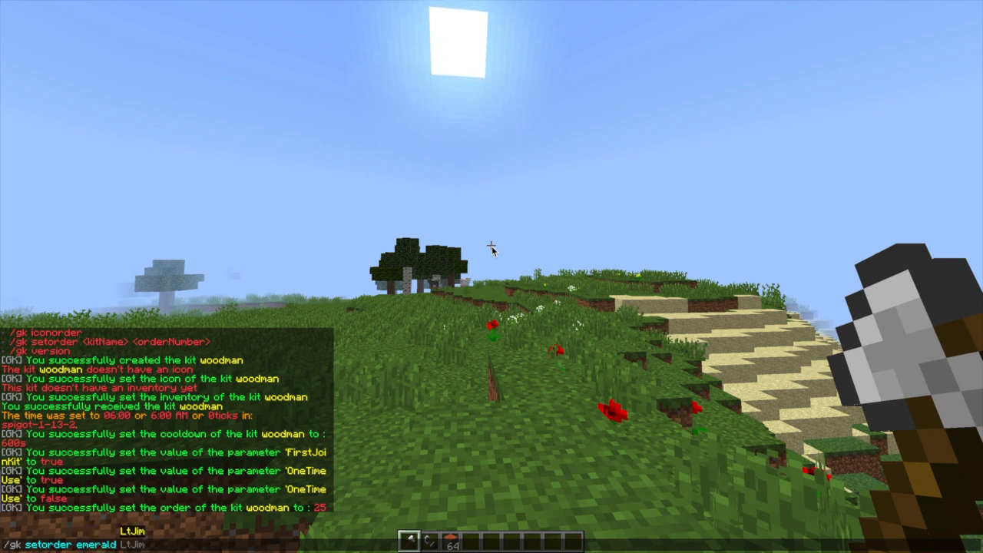
- Set the butter kit's order to 20 with /gk setorder butter 20
{"action": "type", "text": "20"}
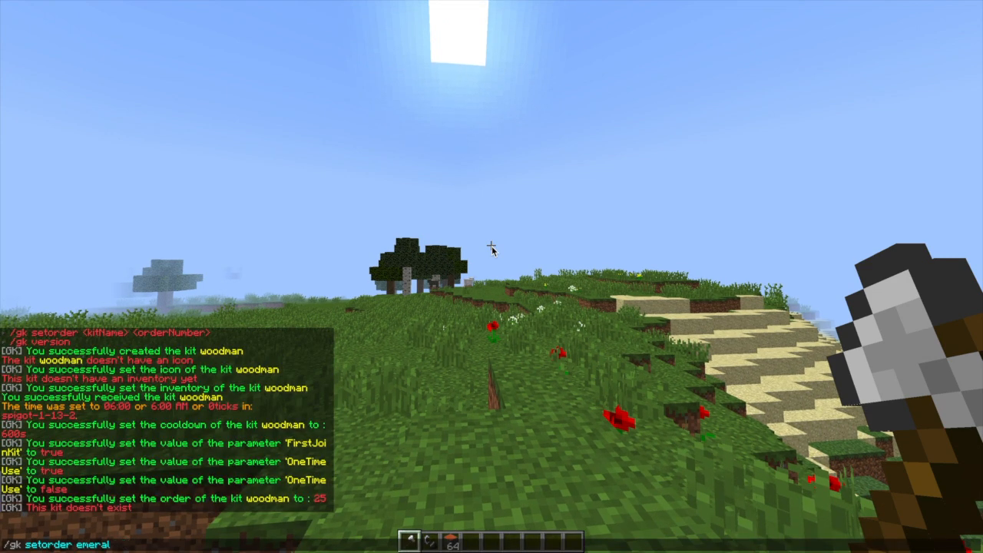
{"action": "type", "text": "b"}
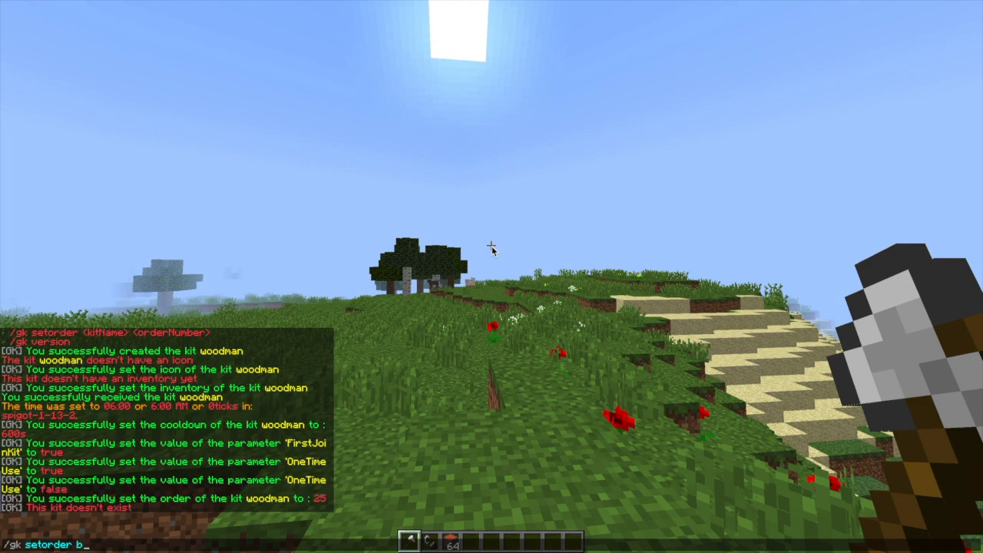
{"action": "type", "text": "utter 20"}
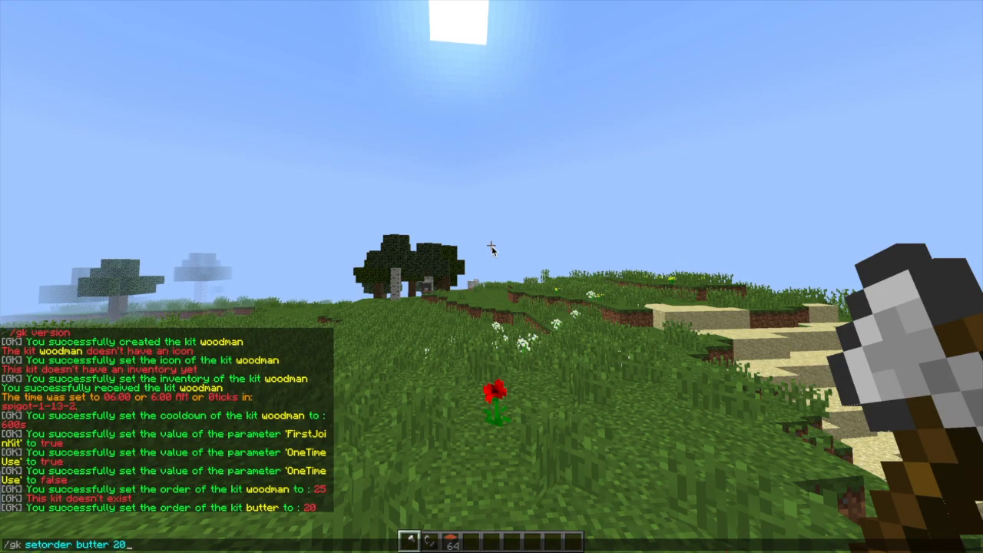
{"action": "key", "text": "Return"}
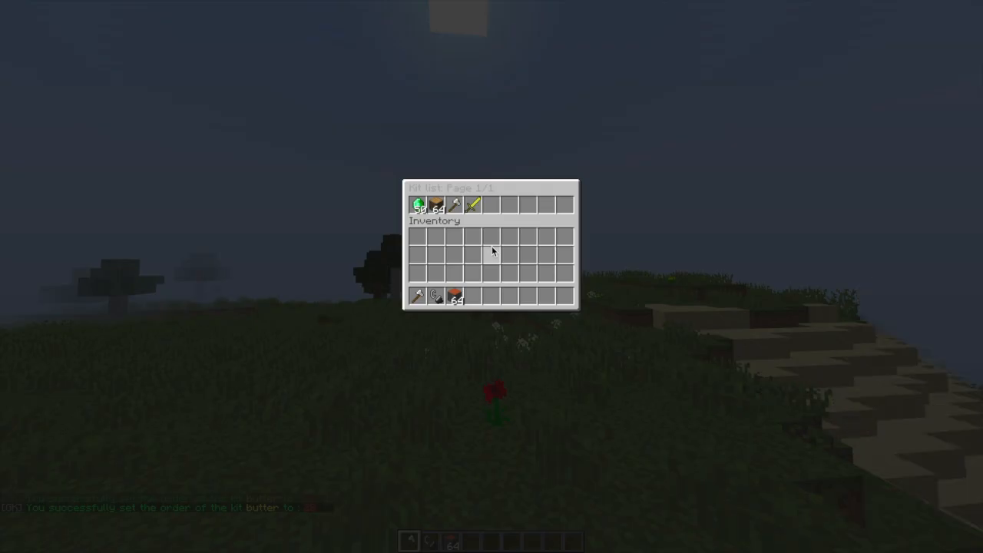
{"action": "mouse_move", "coordinate": [473, 206]}
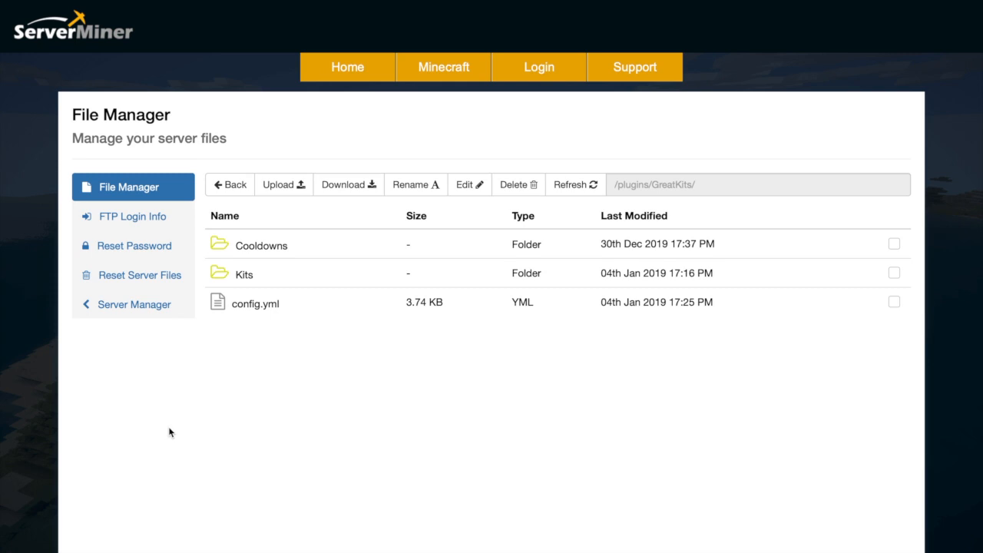
{"action": "mouse_move", "coordinate": [353, 310]}
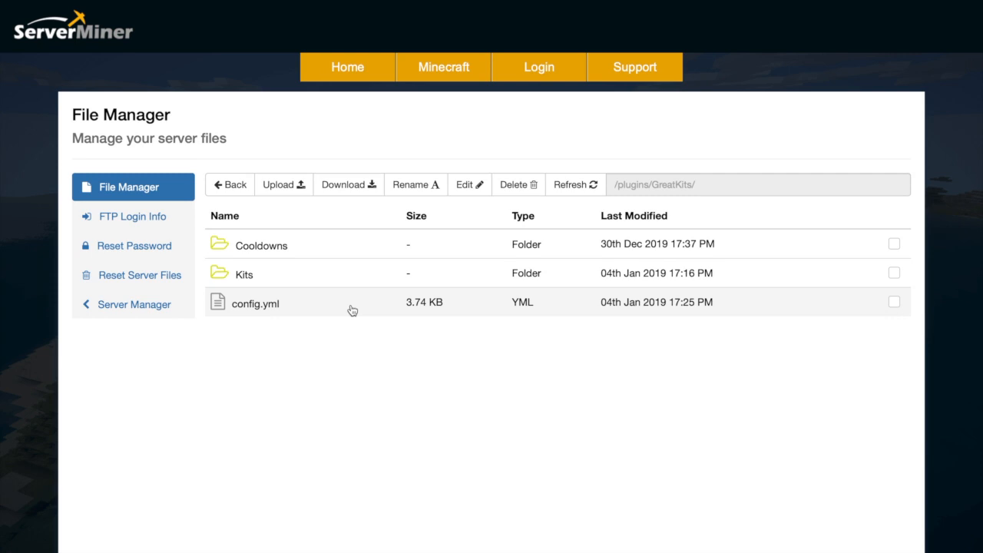
{"action": "mouse_move", "coordinate": [325, 243]}
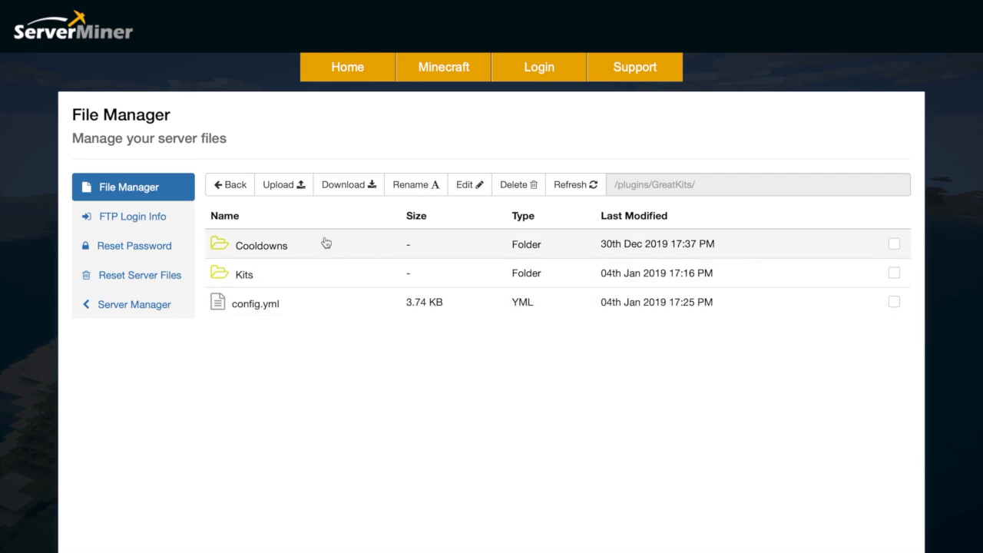
{"action": "mouse_move", "coordinate": [285, 275]}
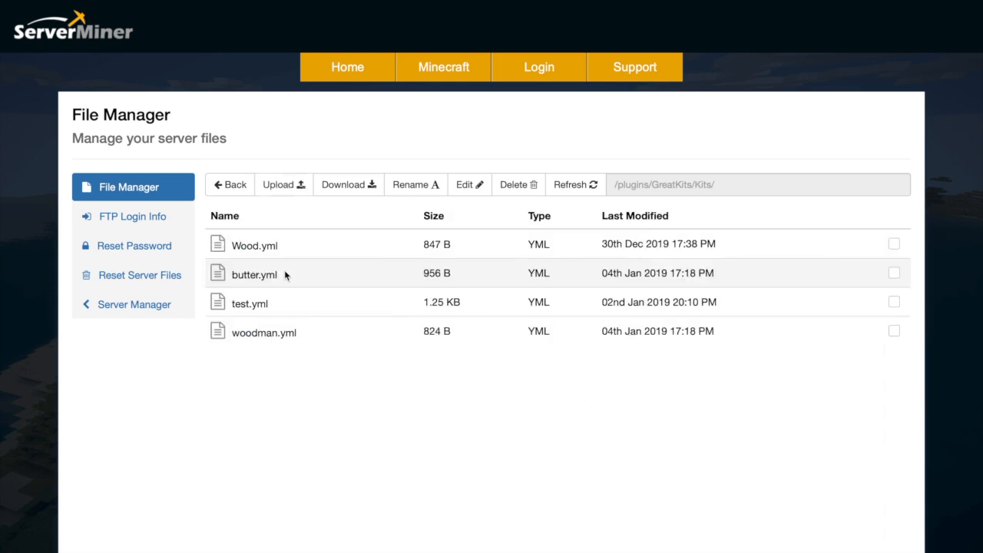
{"action": "mouse_move", "coordinate": [410, 330]}
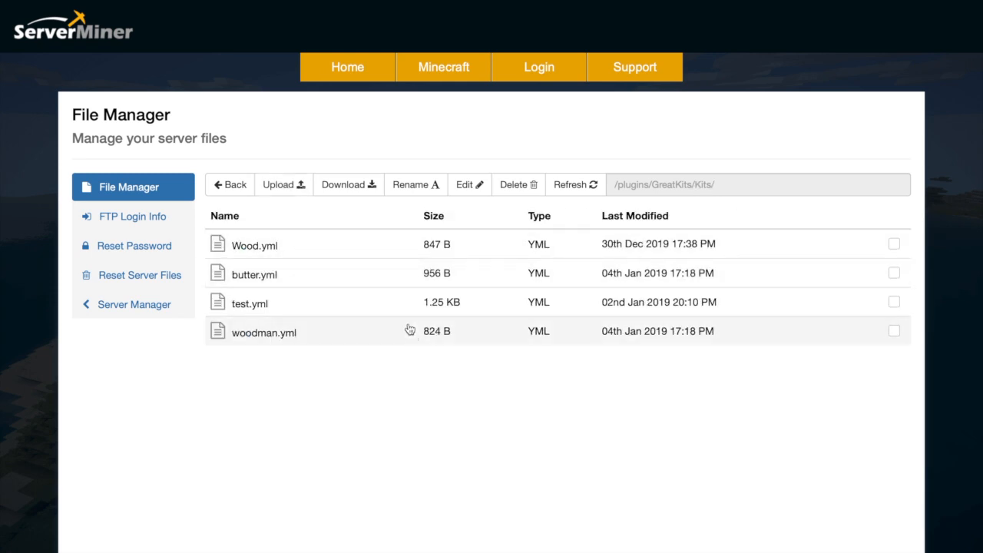
{"action": "mouse_move", "coordinate": [400, 318]}
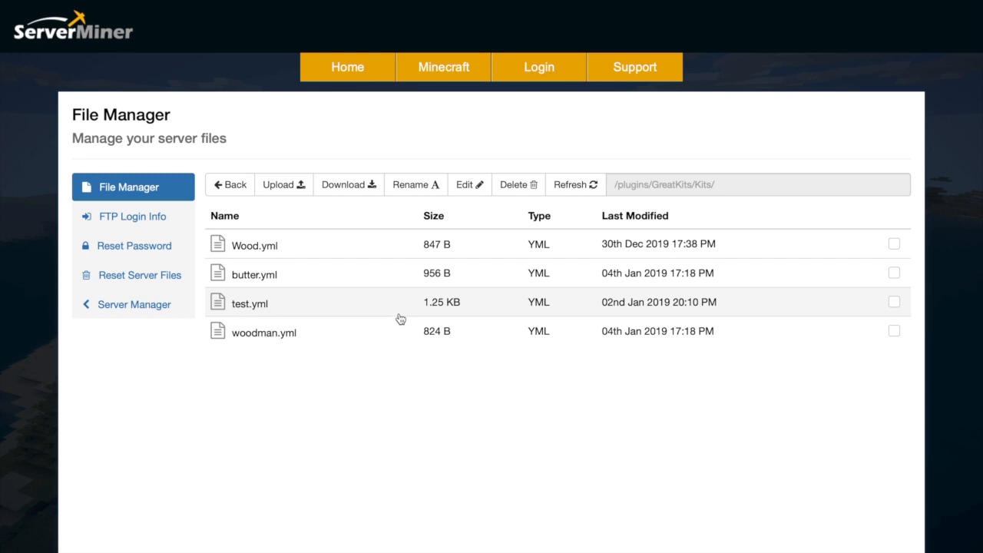
{"action": "mouse_move", "coordinate": [342, 344]}
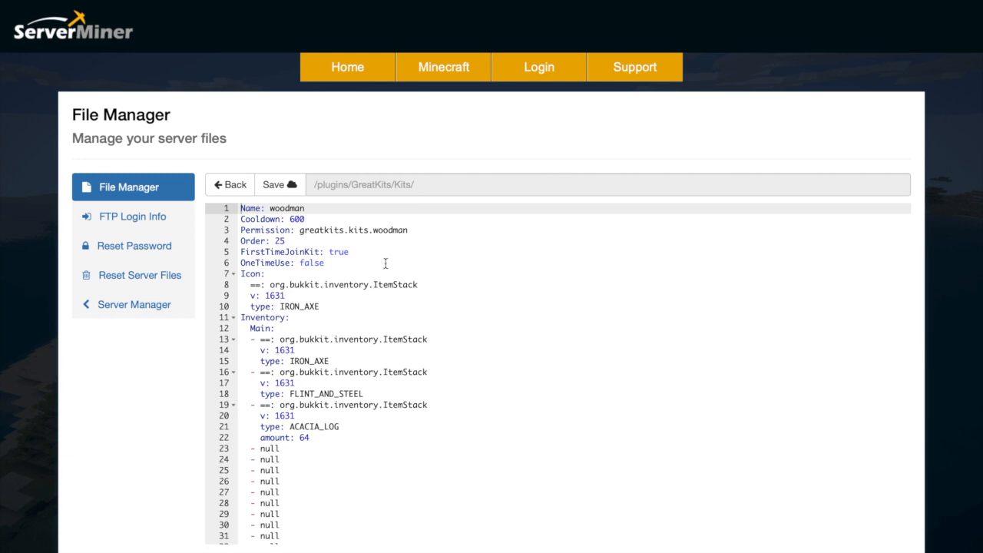
{"action": "mouse_move", "coordinate": [329, 270]}
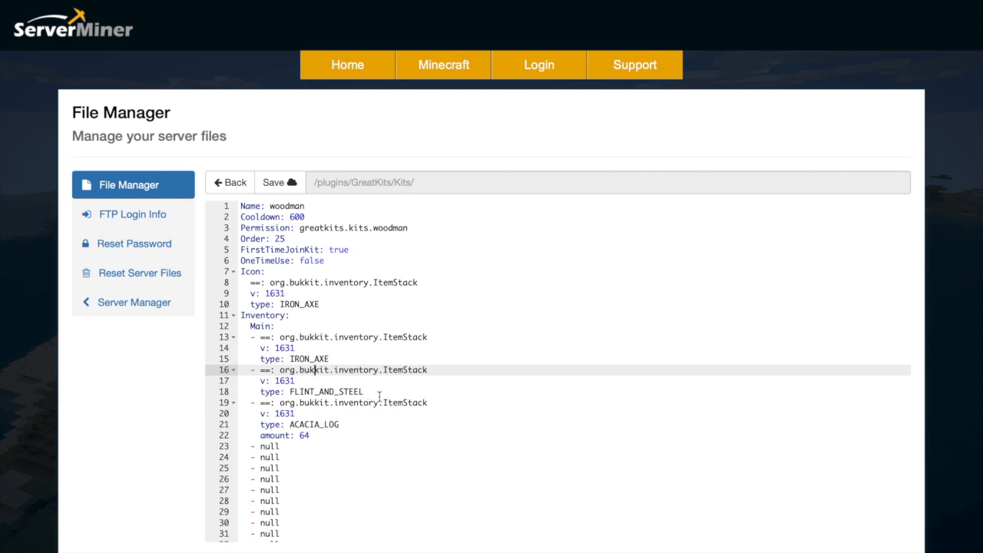
- Review woodman.yml's item list and go back to the /plugins/GreatKits/Kits/ folder
{"action": "scroll", "scroll_direction": "down", "scroll_amount": 3}
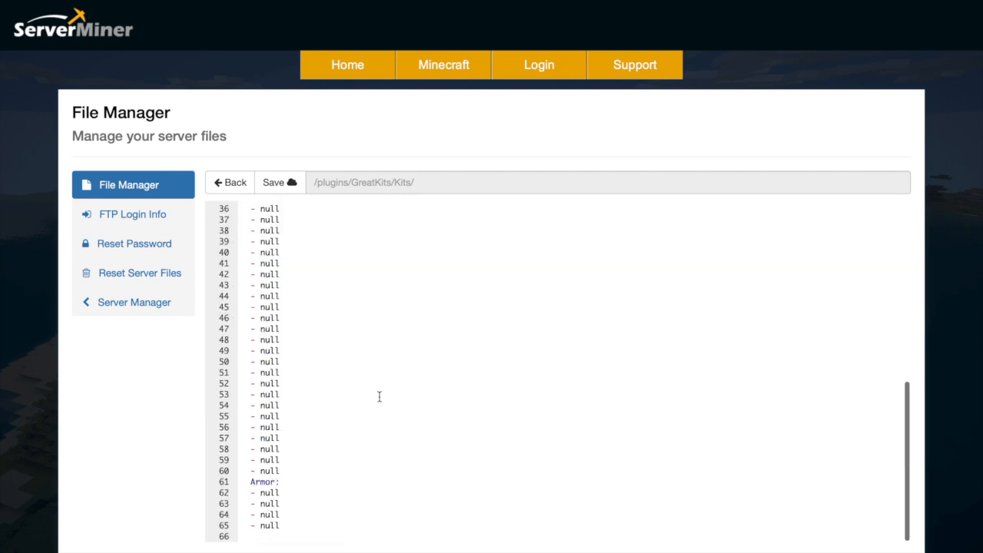
{"action": "scroll", "scroll_direction": "up", "scroll_amount": 3}
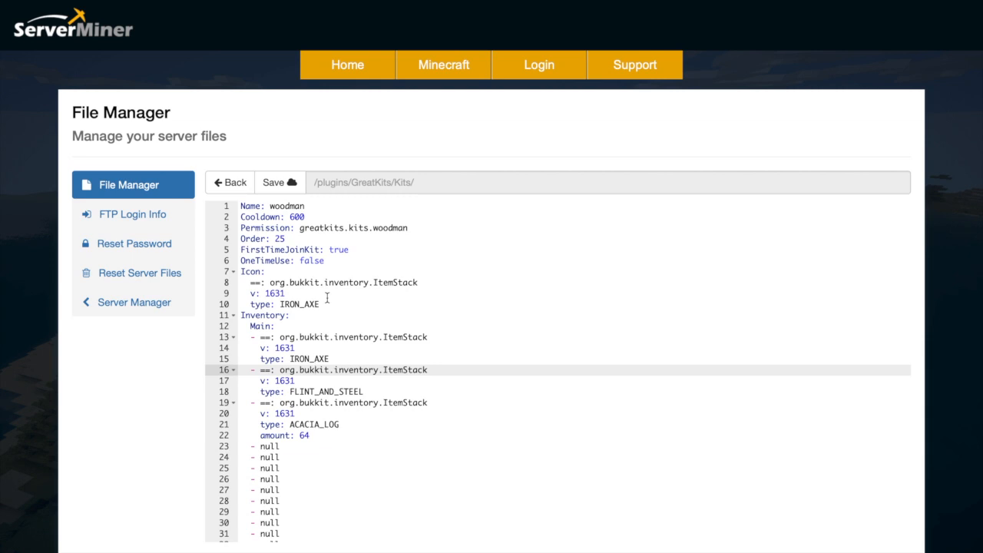
{"action": "left_click", "coordinate": [231, 181]}
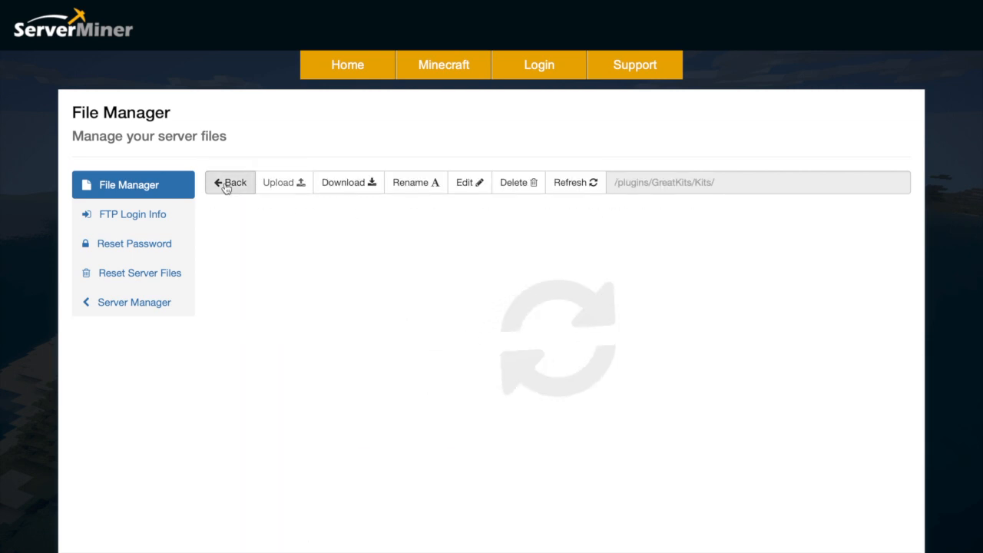
- Open /plugins/GreatKits/config.yml for editing and read its GUI, preview and help-item settings
{"action": "left_click", "coordinate": [231, 181]}
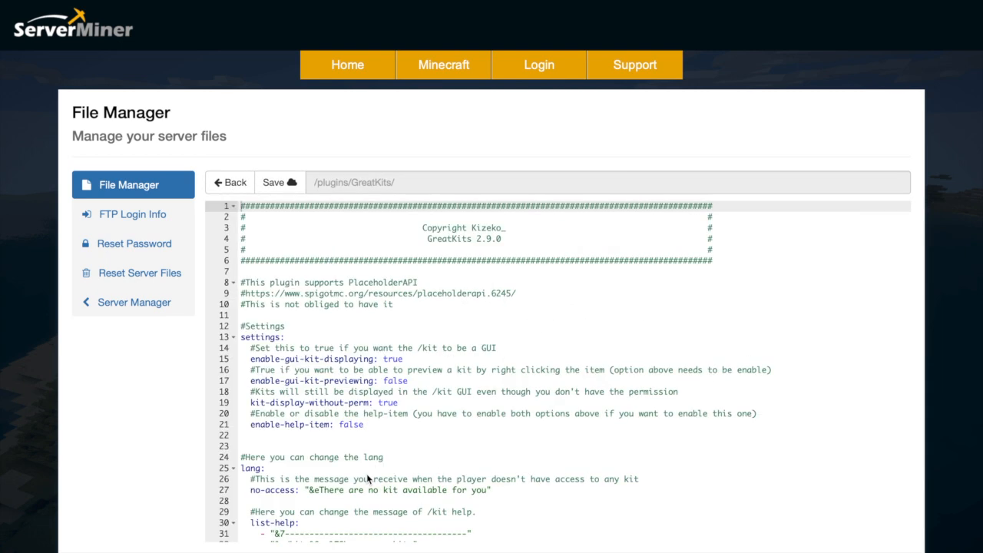
{"action": "scroll", "scroll_direction": "down", "scroll_amount": 3}
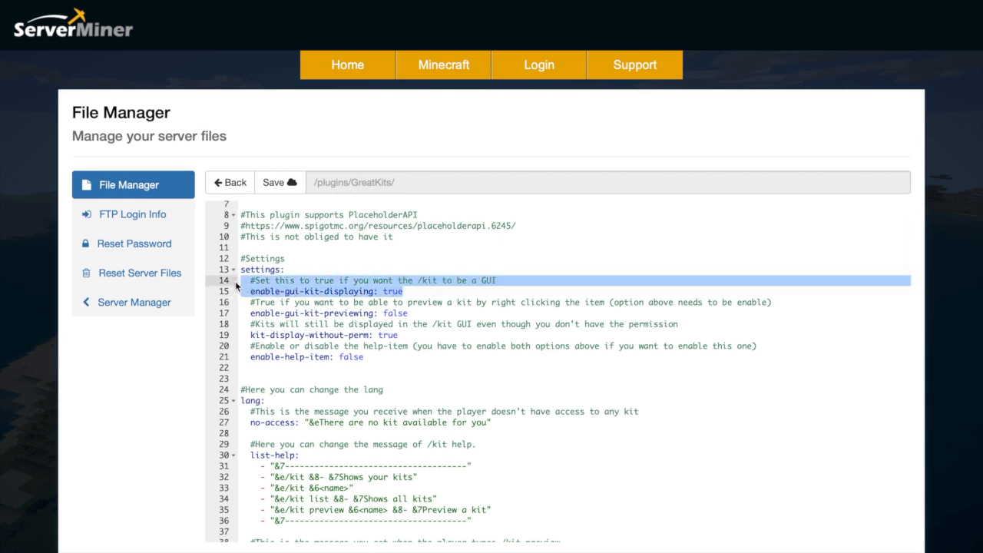
{"action": "left_click", "coordinate": [280, 301]}
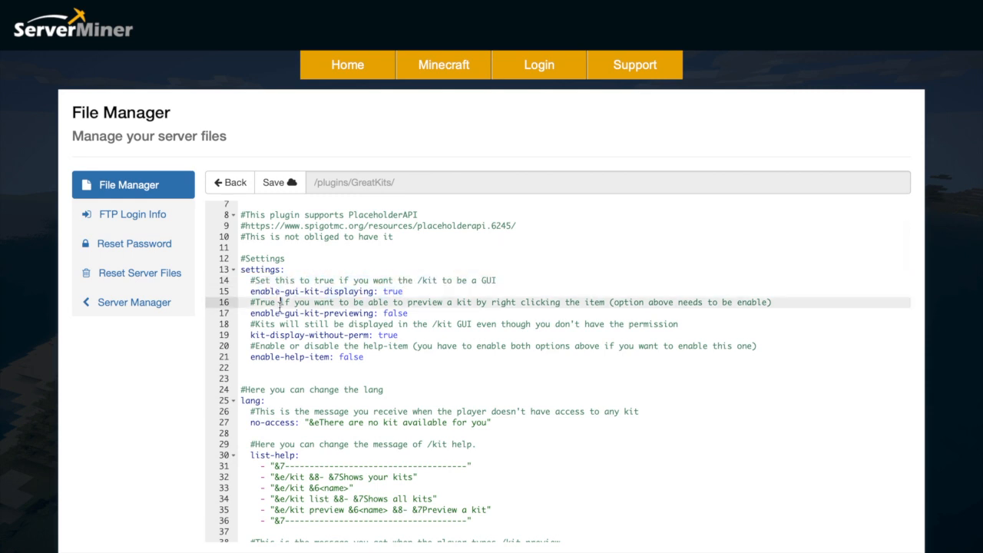
{"action": "mouse_move", "coordinate": [442, 345]}
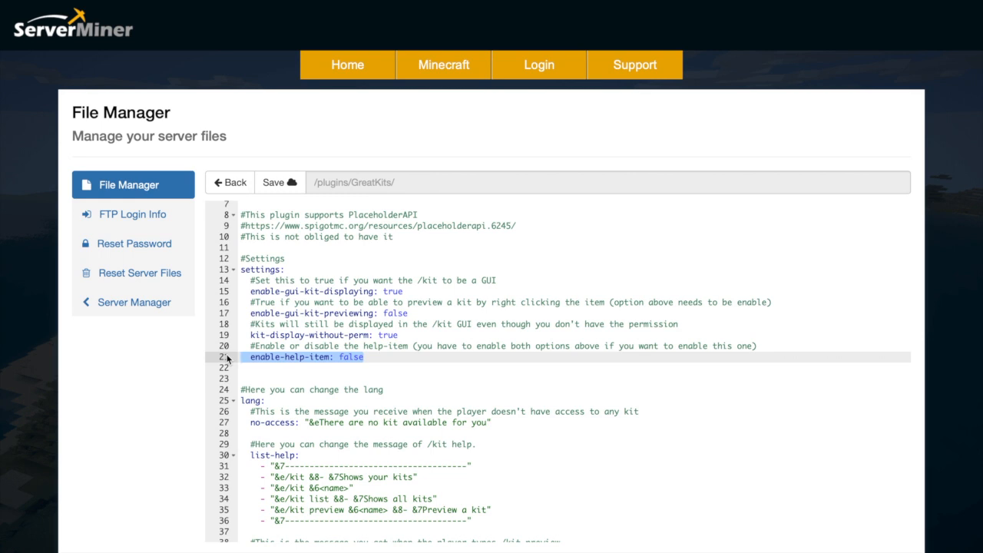
{"action": "scroll", "scroll_direction": "down", "scroll_amount": 3}
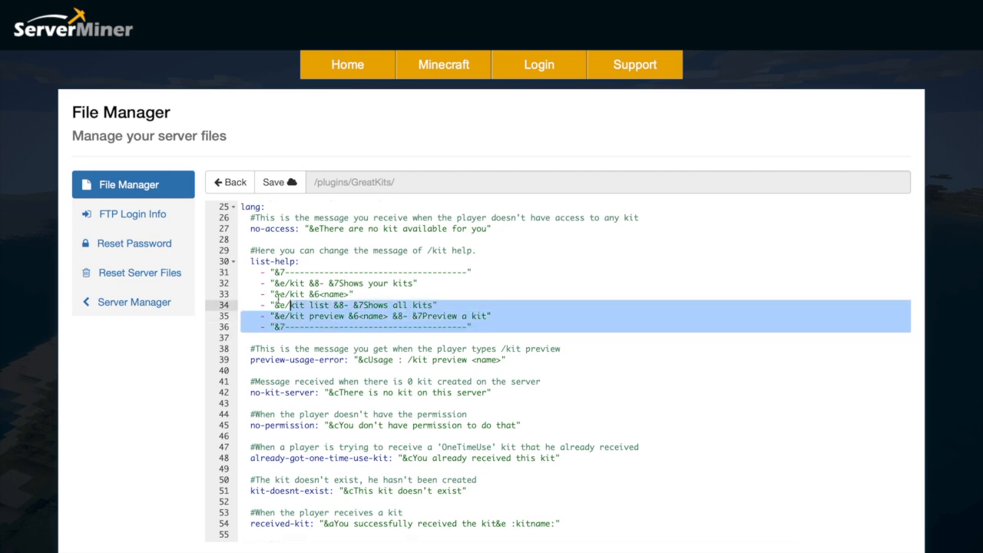
{"action": "scroll", "scroll_direction": "down", "scroll_amount": 3}
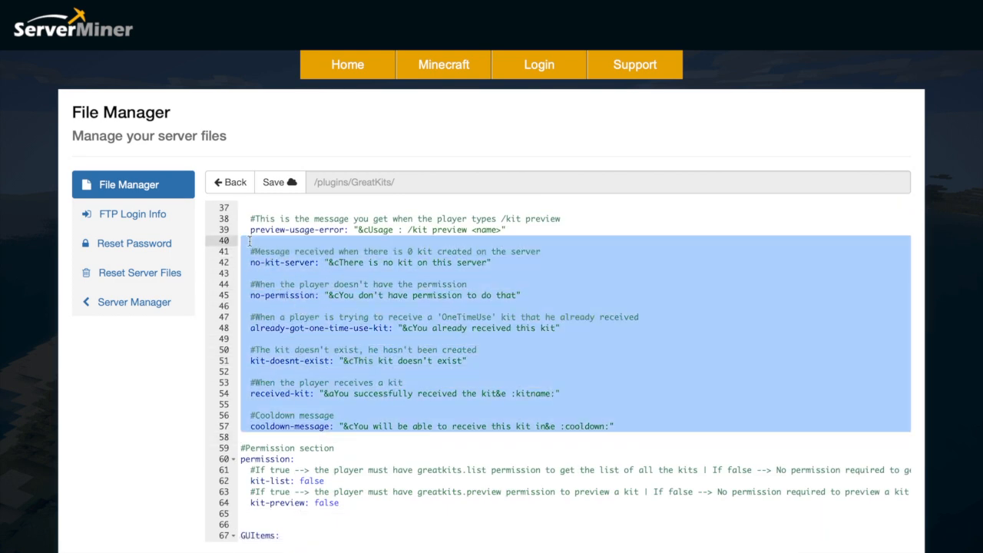
{"action": "left_click", "coordinate": [418, 338]}
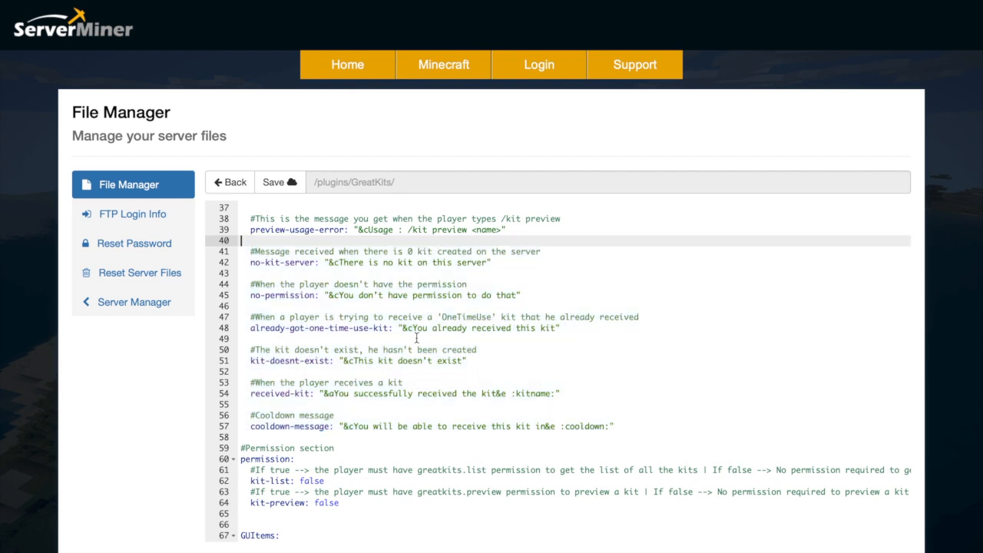
{"action": "scroll", "scroll_direction": "down", "scroll_amount": 3}
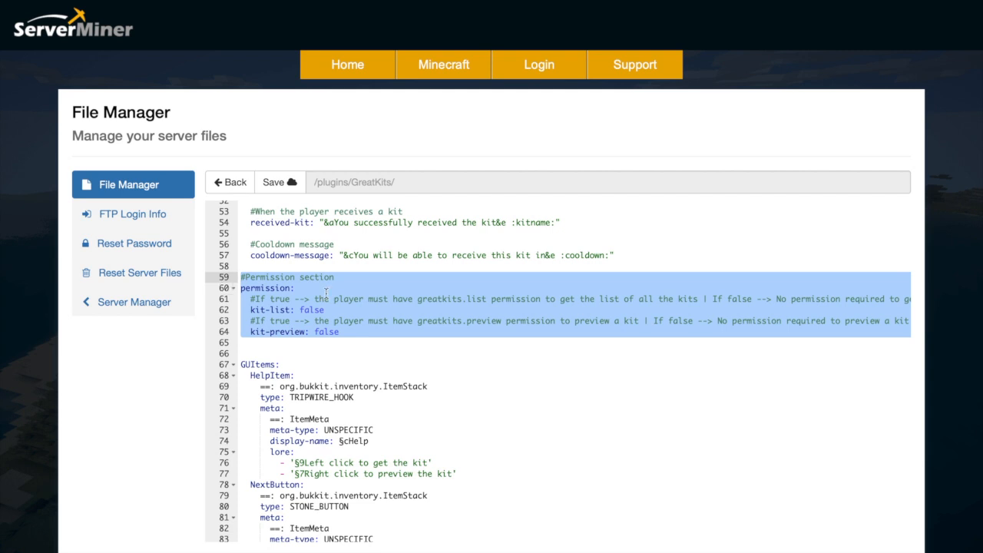
{"action": "scroll", "scroll_direction": "down", "scroll_amount": 3}
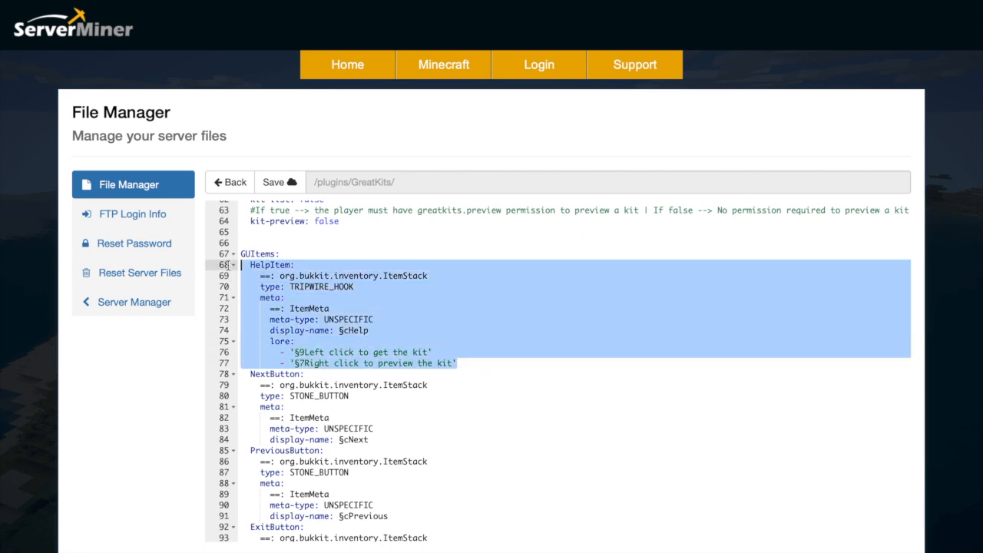
{"action": "left_click", "coordinate": [329, 307]}
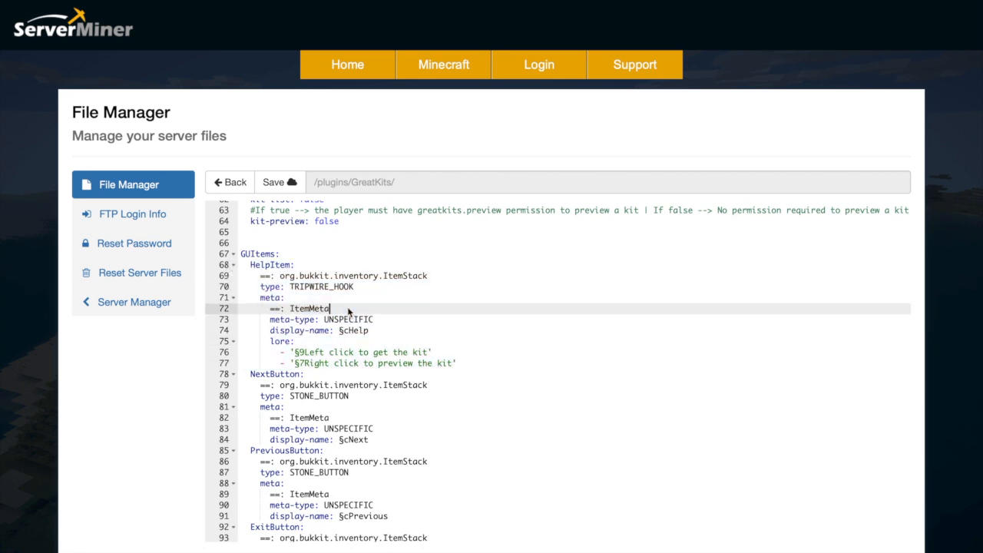
{"action": "mouse_move", "coordinate": [355, 391]}
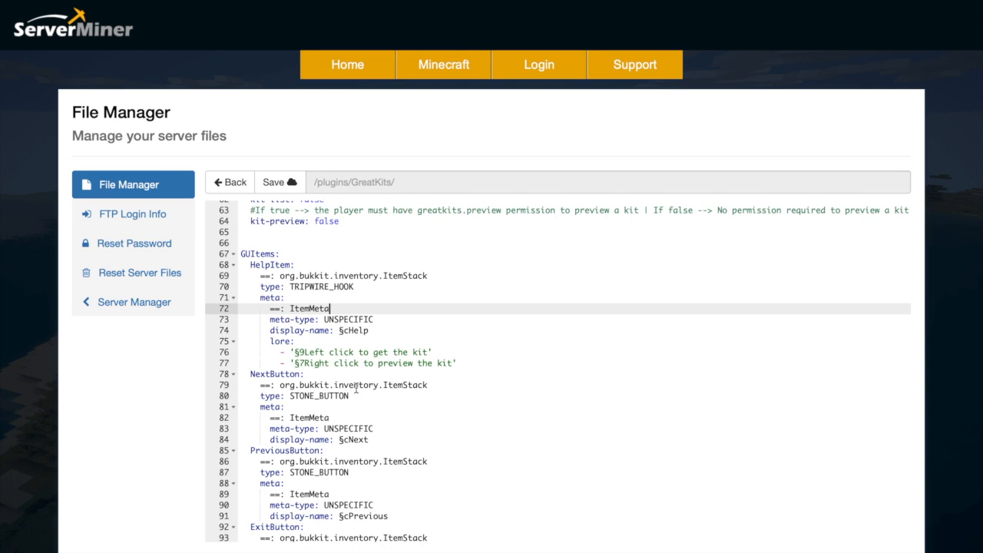
{"action": "scroll", "scroll_direction": "down", "scroll_amount": 3}
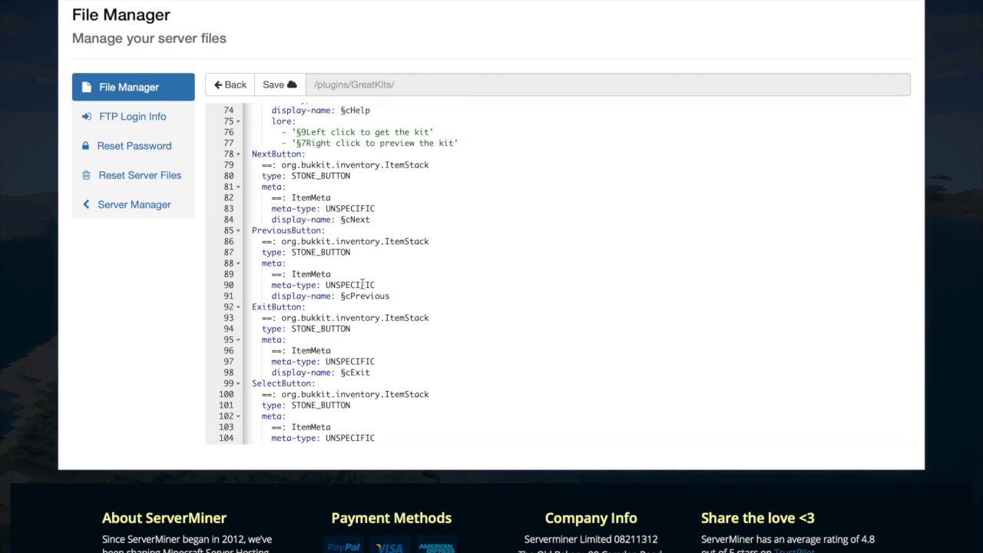
{"action": "scroll", "scroll_direction": "up", "scroll_amount": 3}
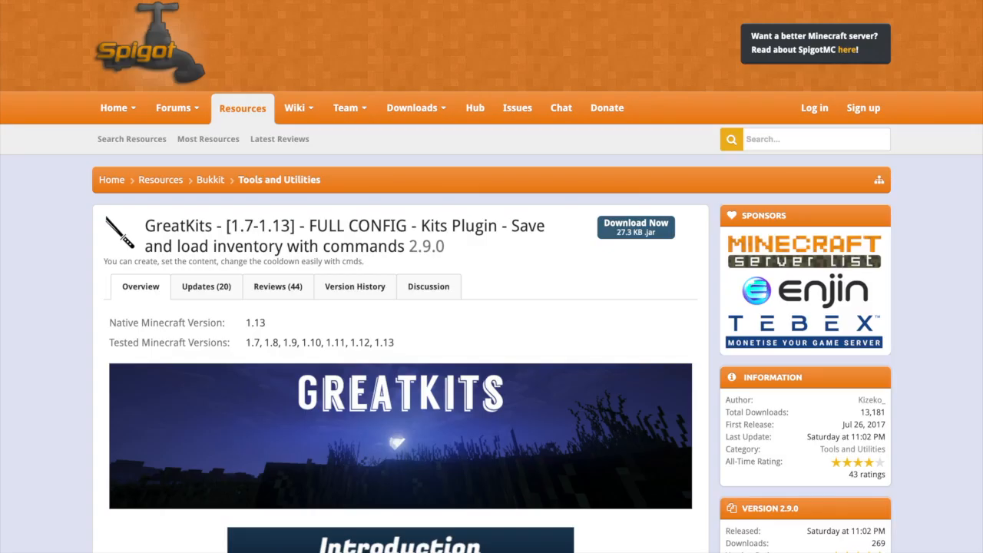
- Scroll through the GreatKits resource page on SpigotMC to review its description
{"action": "scroll", "scroll_direction": "down", "scroll_amount": 3}
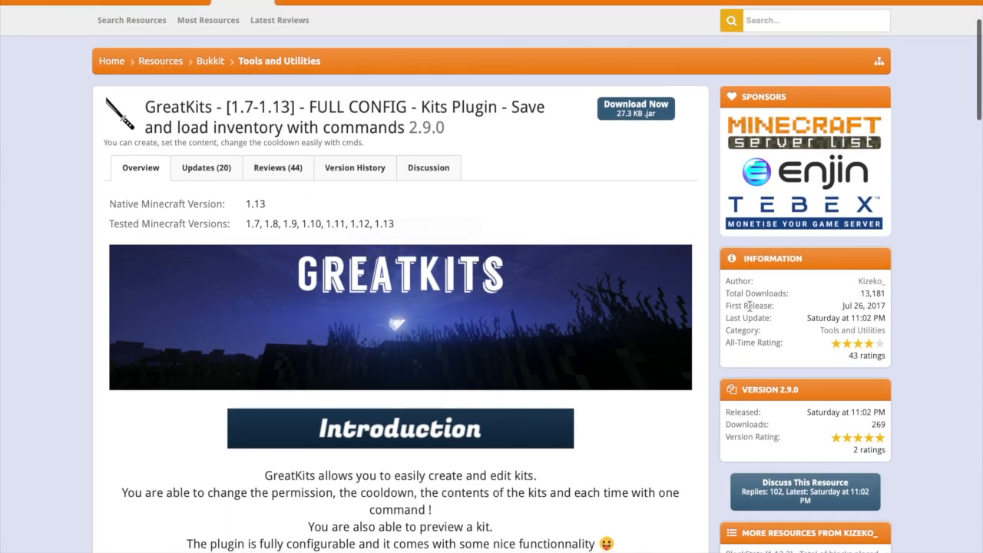
{"action": "mouse_move", "coordinate": [464, 350]}
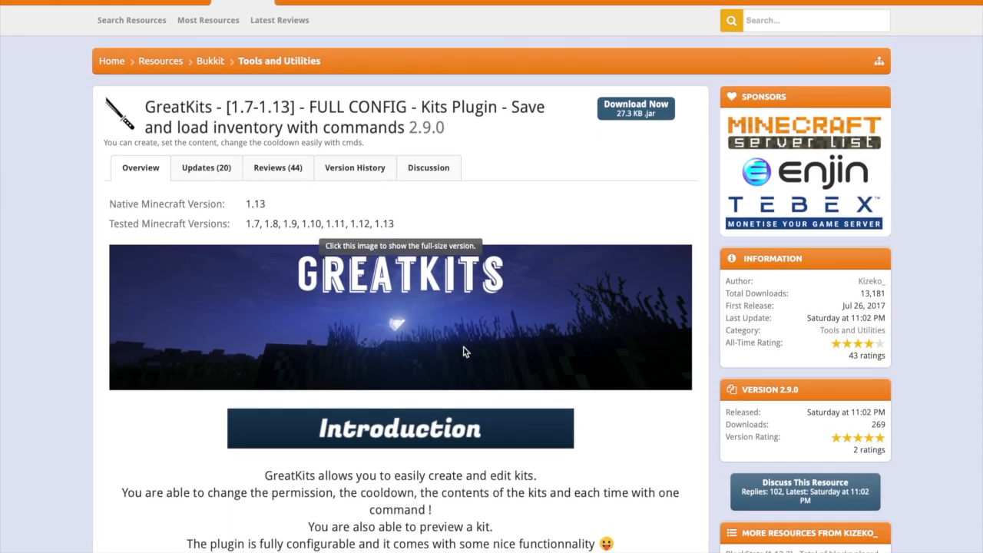
{"action": "scroll", "scroll_direction": "down", "scroll_amount": 3}
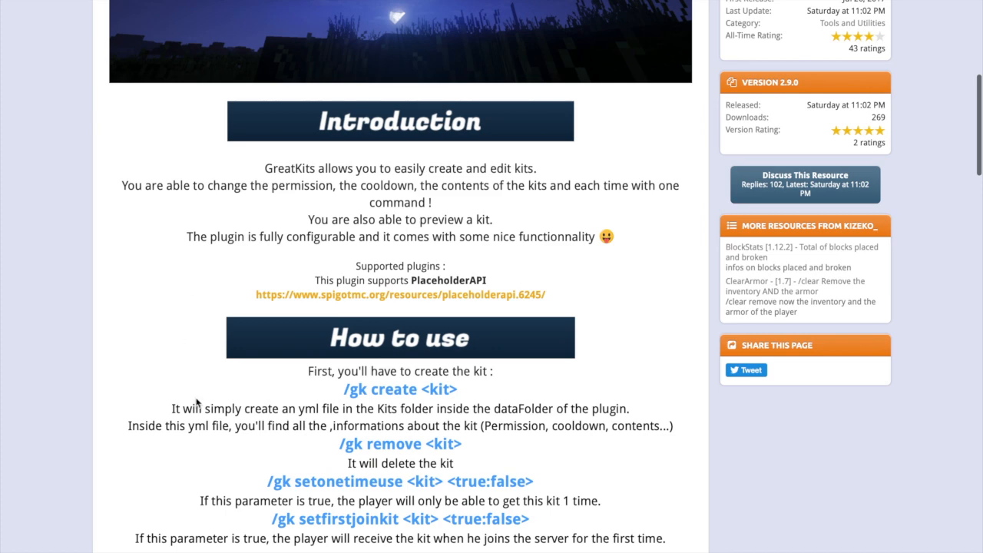
{"action": "scroll", "scroll_direction": "down", "scroll_amount": 3}
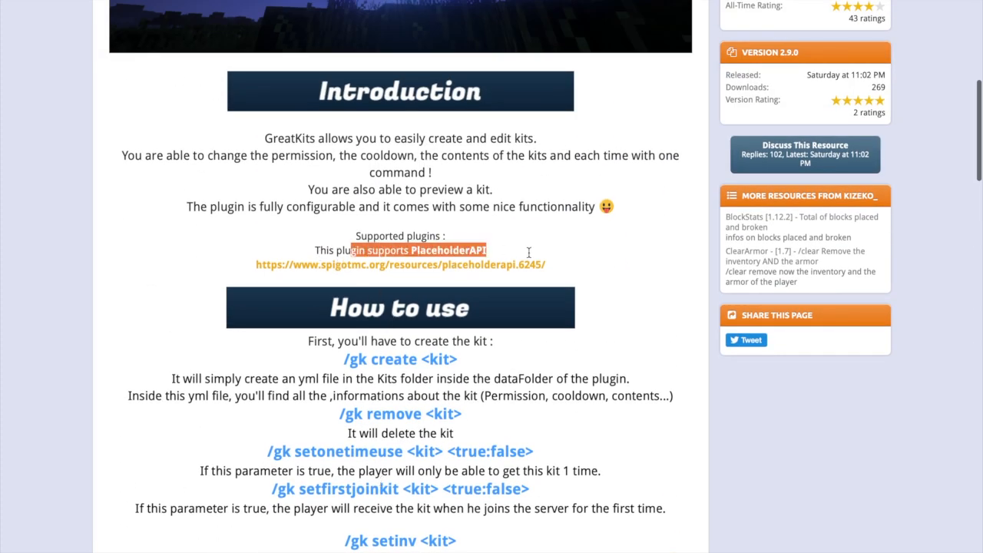
{"action": "scroll", "scroll_direction": "down", "scroll_amount": 3}
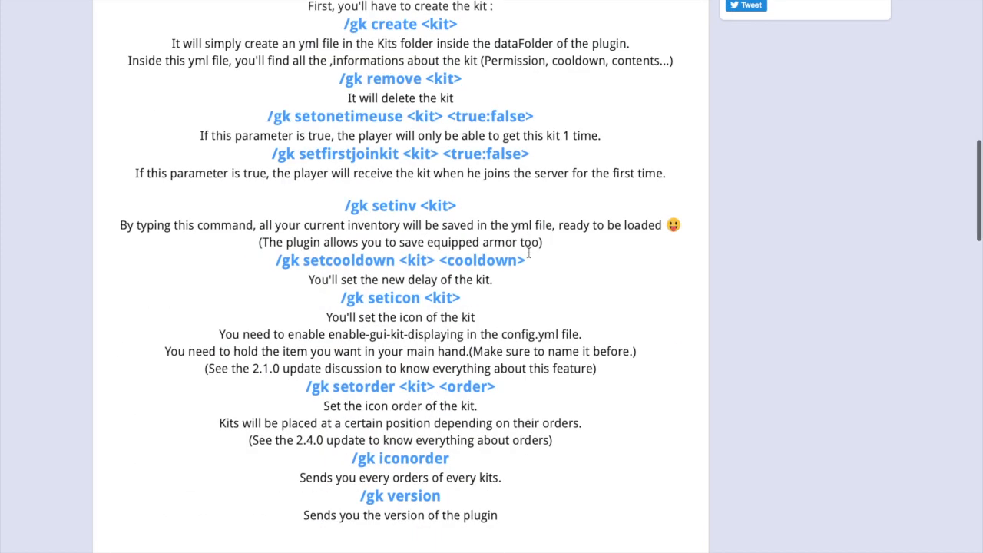
{"action": "scroll", "scroll_direction": "down", "scroll_amount": 3}
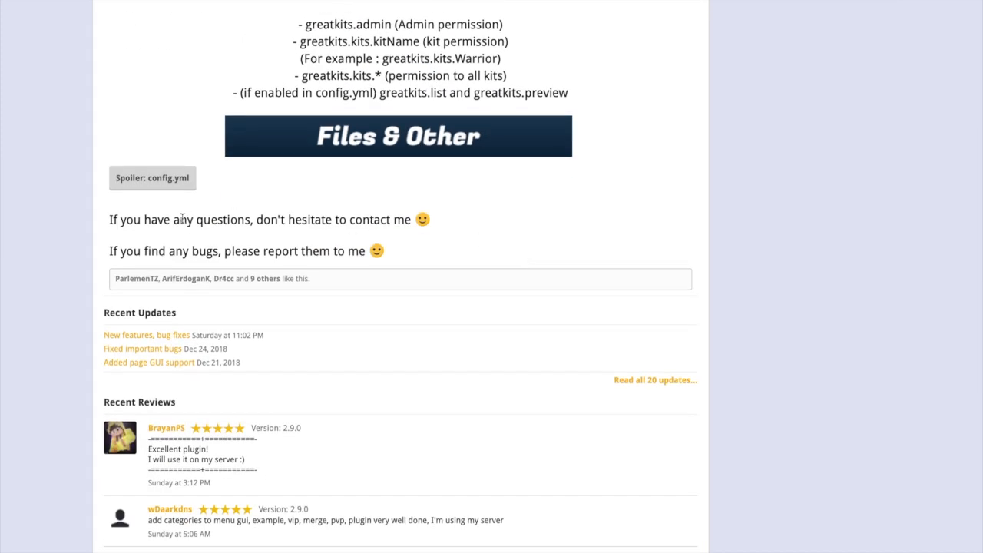
{"action": "scroll", "scroll_direction": "up", "scroll_amount": 3}
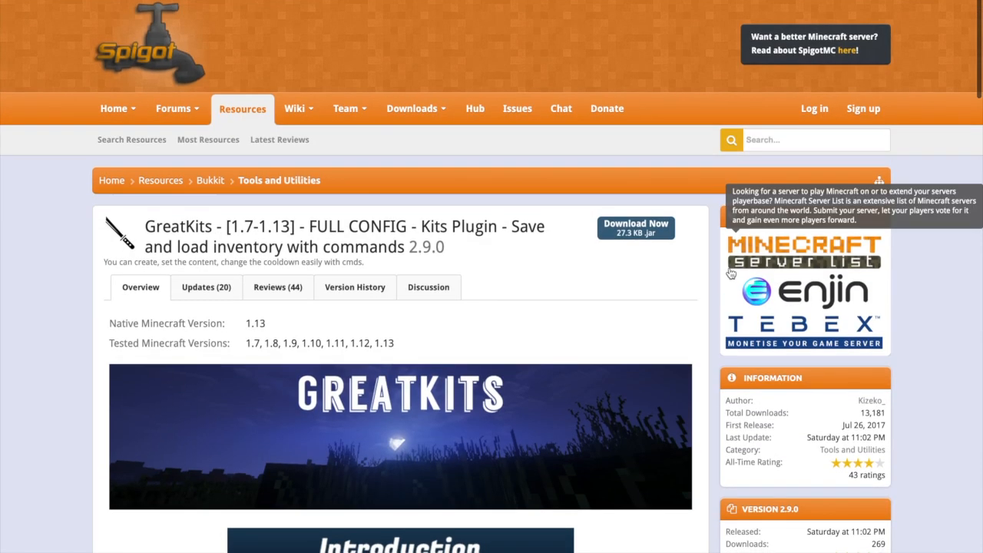
{"action": "scroll", "scroll_direction": "down", "scroll_amount": 3}
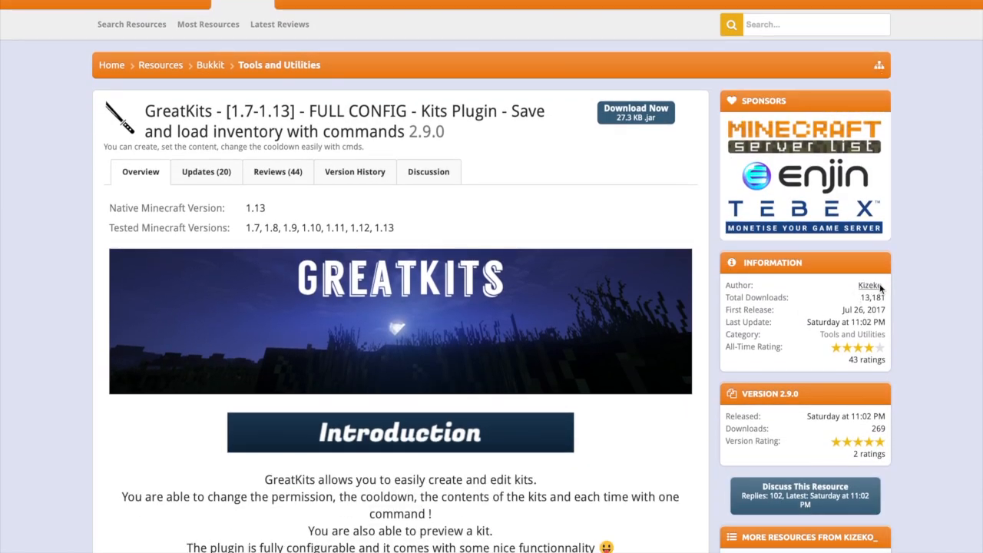
- View the GreatKits author's other resources, then go to the ServerMiner hosting homepage
{"action": "left_click", "coordinate": [870, 284]}
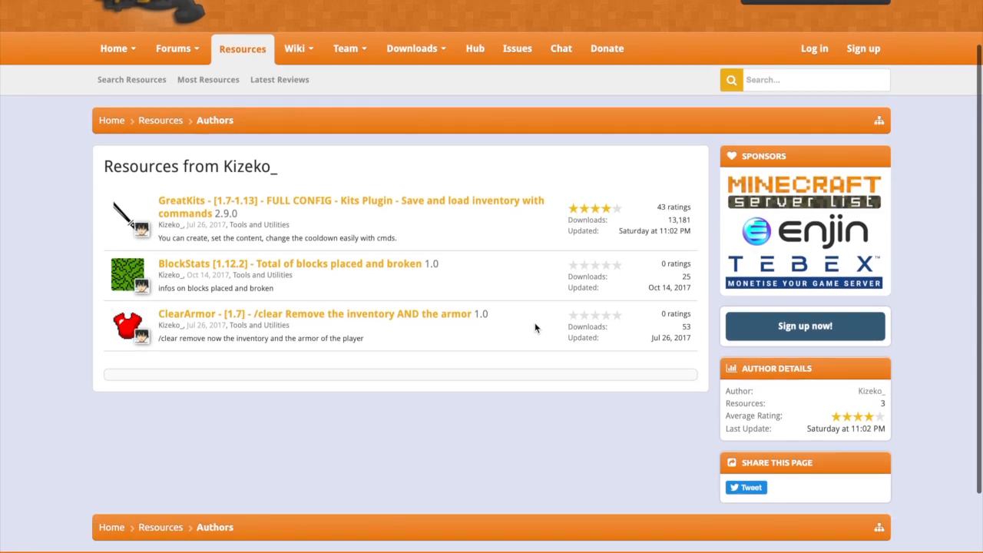
{"action": "mouse_move", "coordinate": [363, 262]}
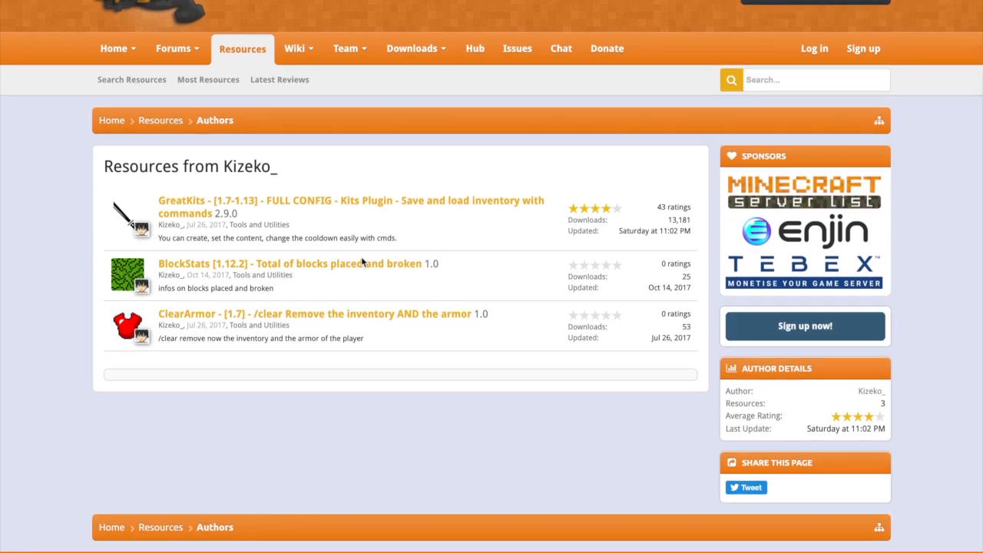
{"action": "left_click", "coordinate": [353, 200]}
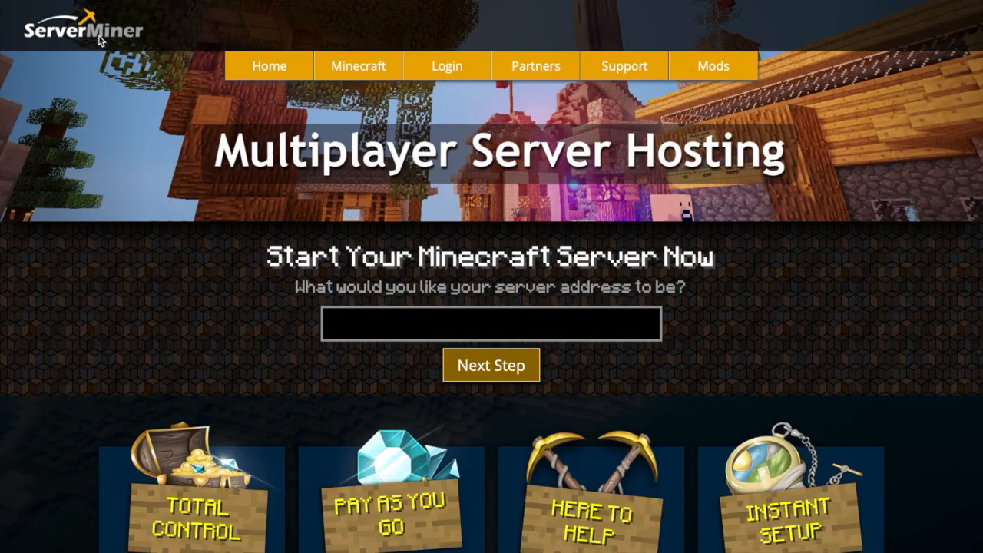
{"action": "mouse_move", "coordinate": [344, 240]}
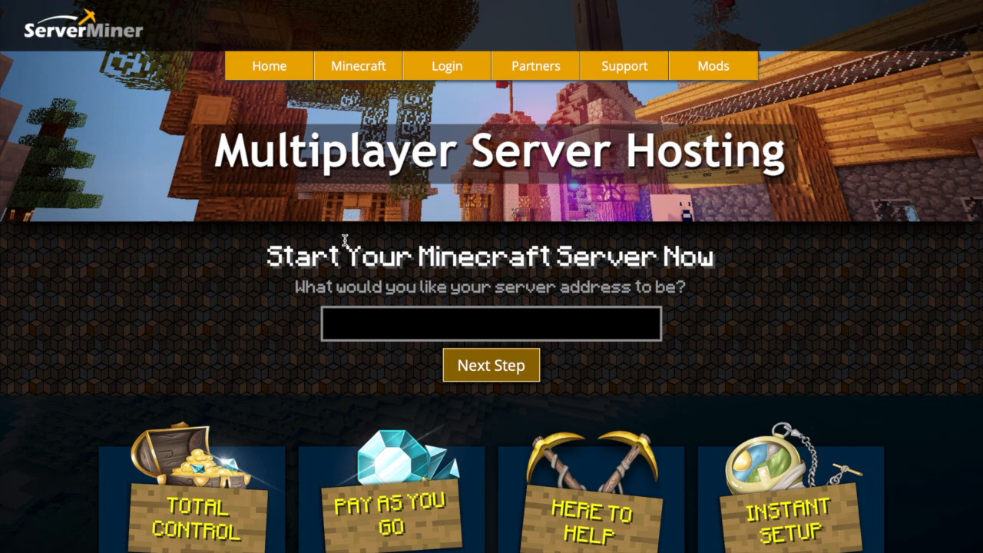
- Browse the ServerMiner Multiplayer Server Hosting homepage, leaving the server address field empty
{"action": "scroll", "scroll_direction": "down", "scroll_amount": 3}
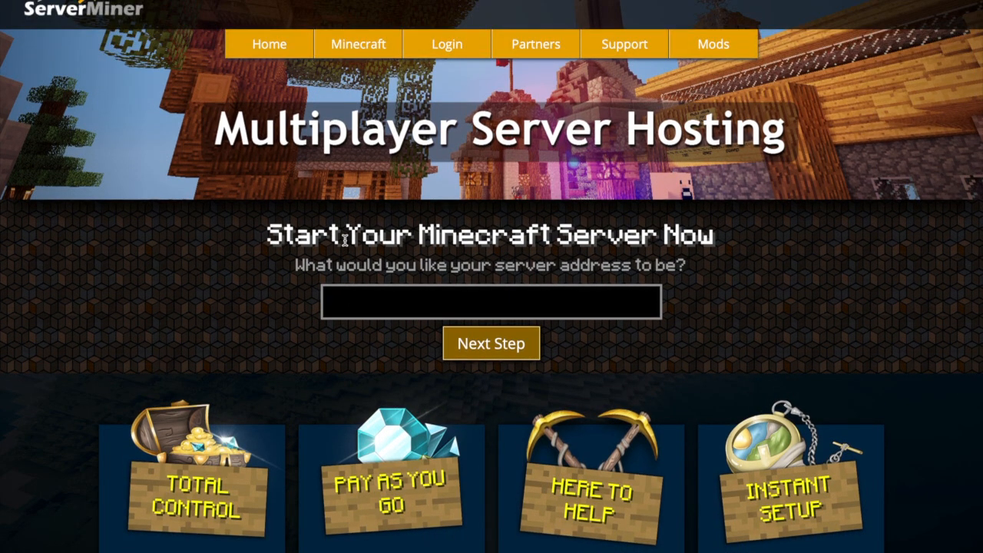